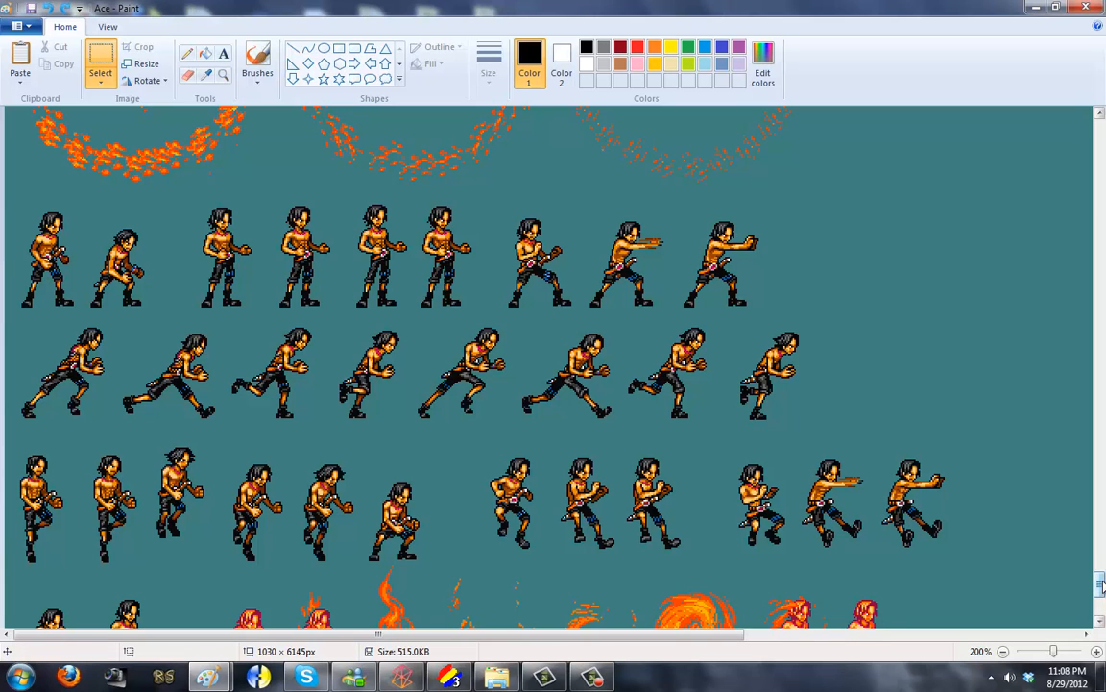
Scroll down the Ace sprite sheet until the standing and crouching frame rows are visible.
scroll(down, 3)
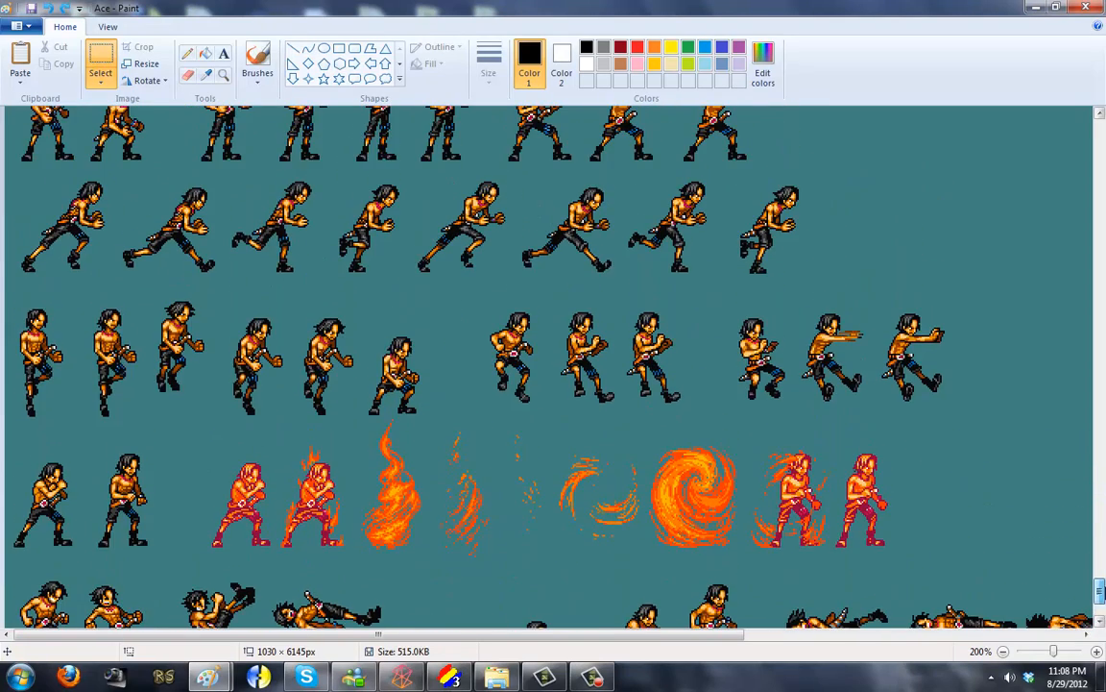
scroll(down, 3)
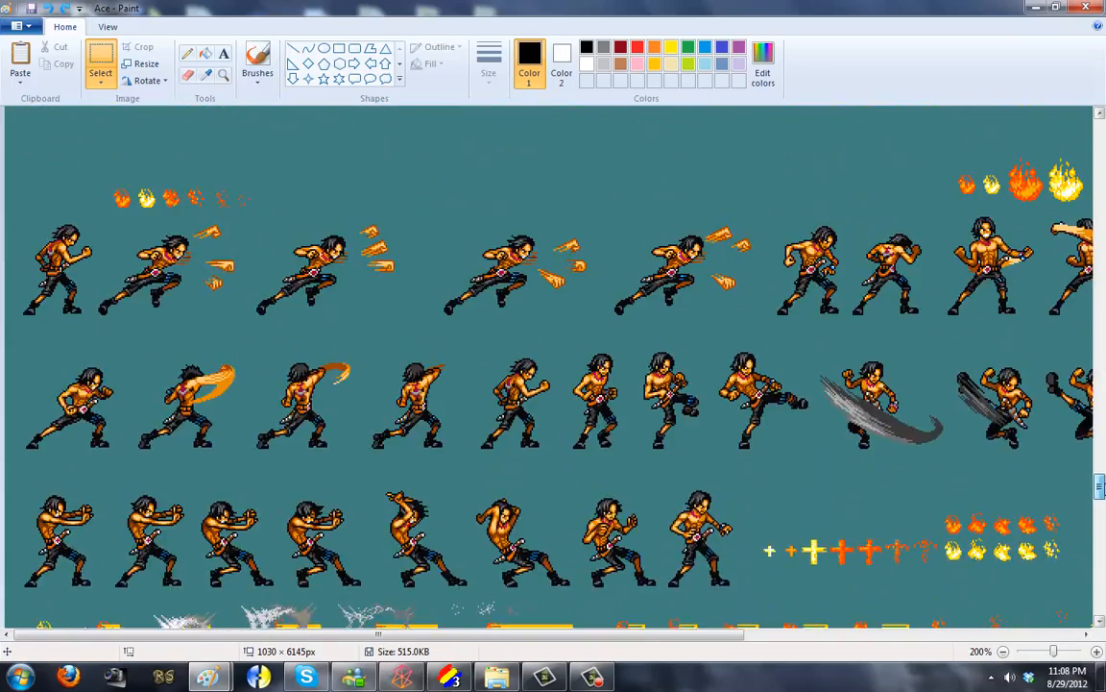
scroll(down, 3)
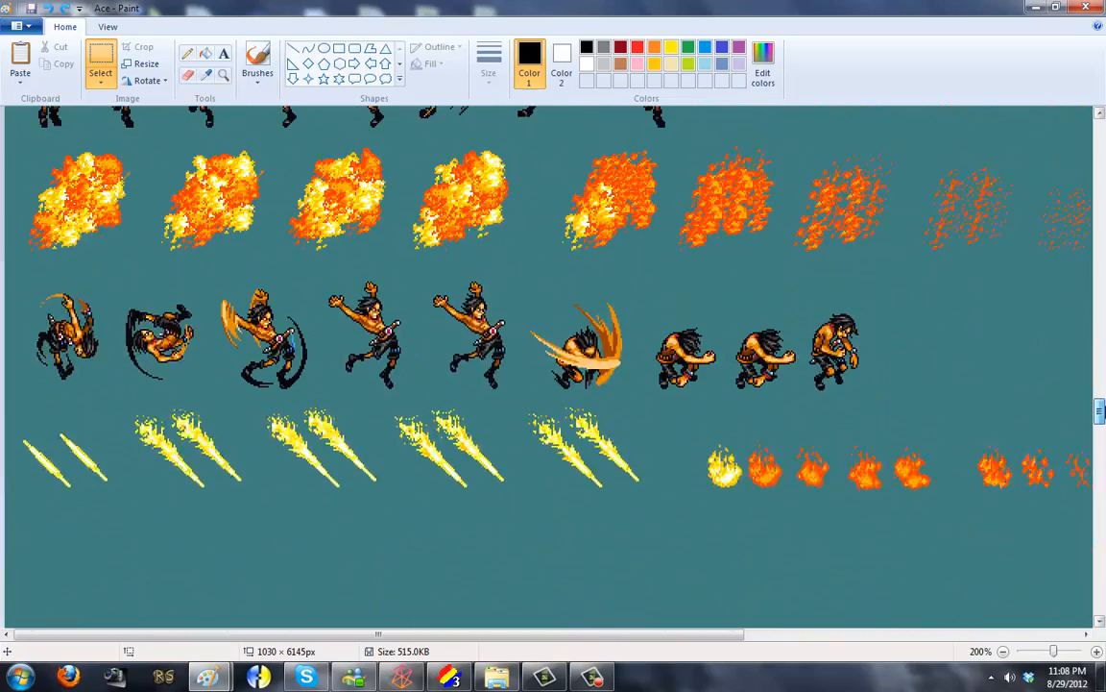
scroll(down, 3)
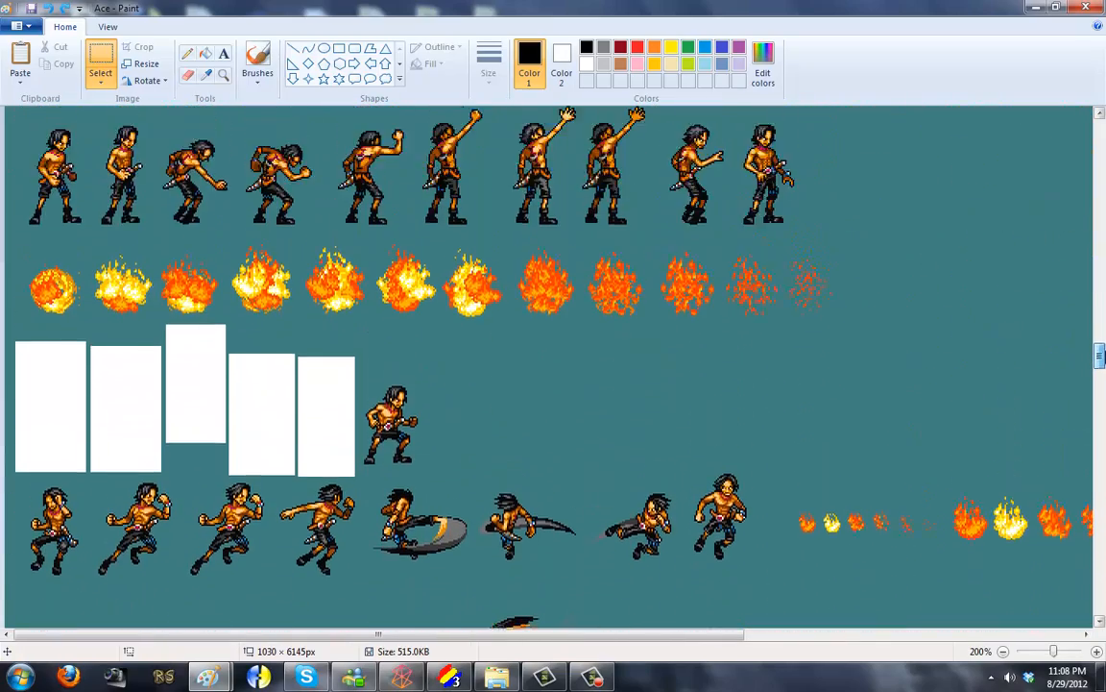
scroll(down, 3)
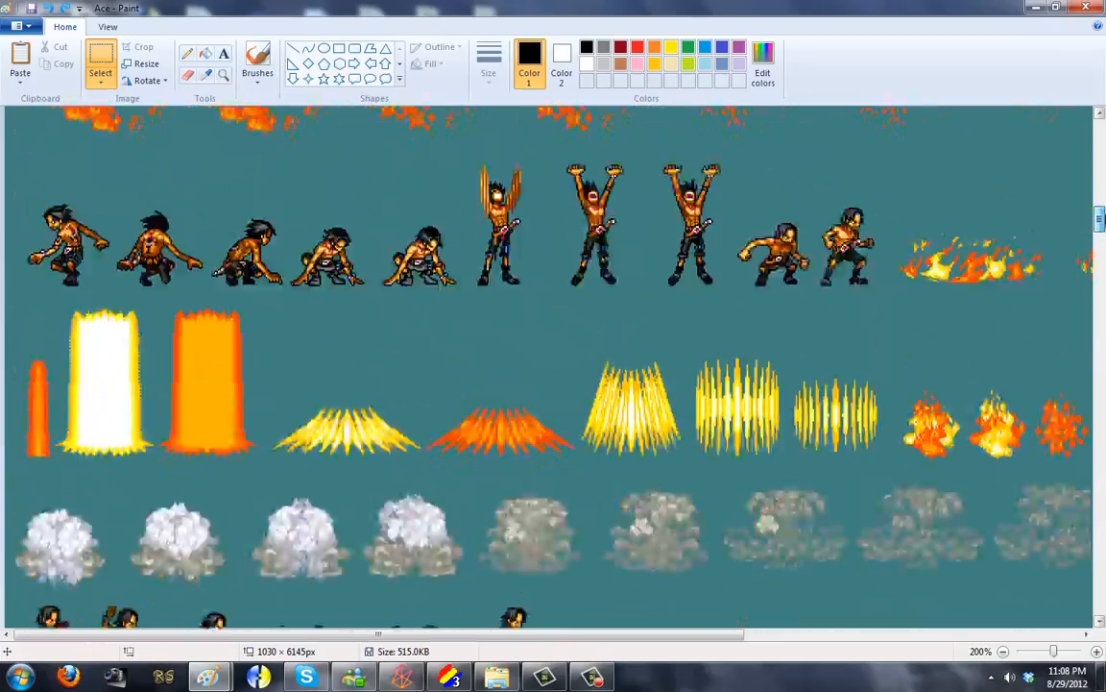
scroll(down, 3)
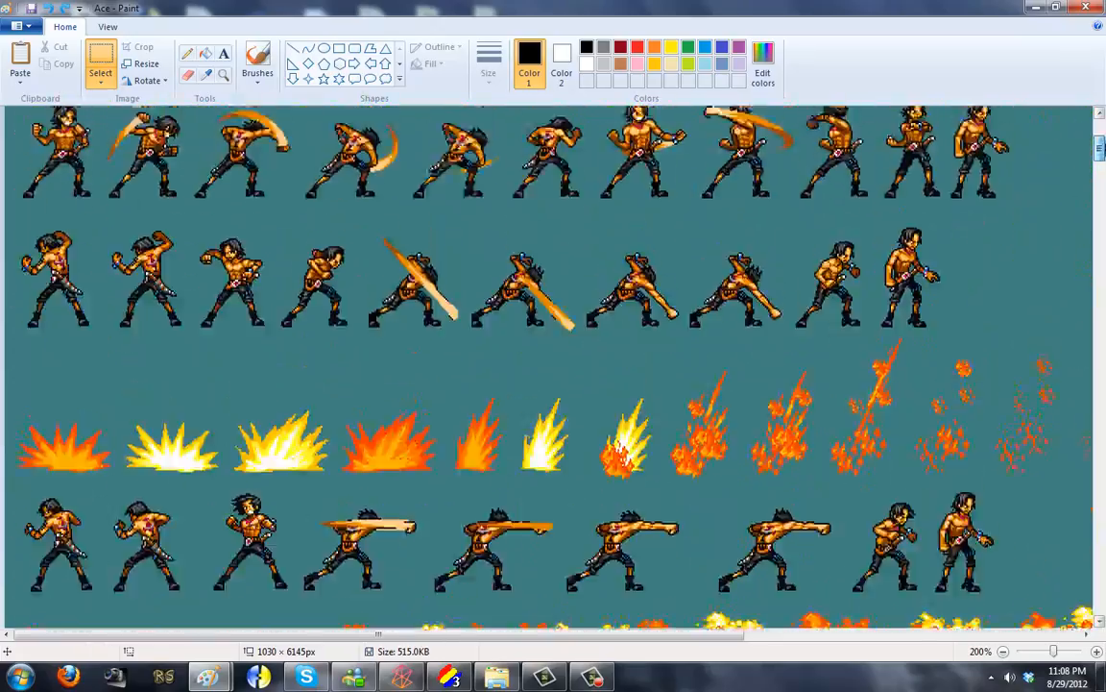
scroll(down, 3)
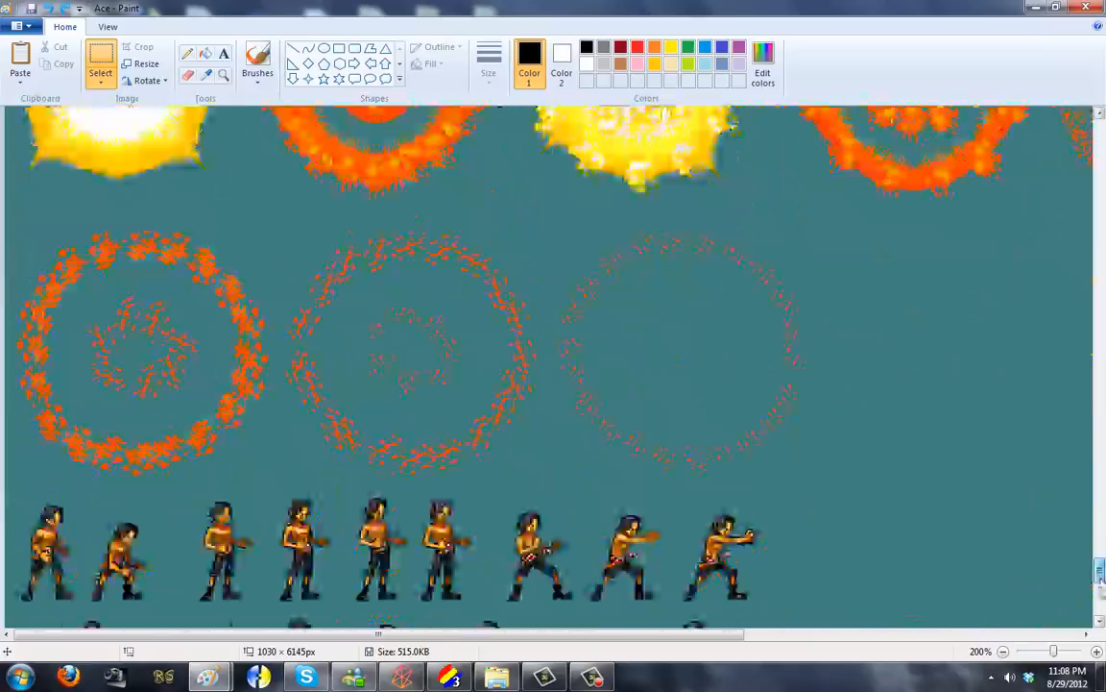
scroll(down, 3)
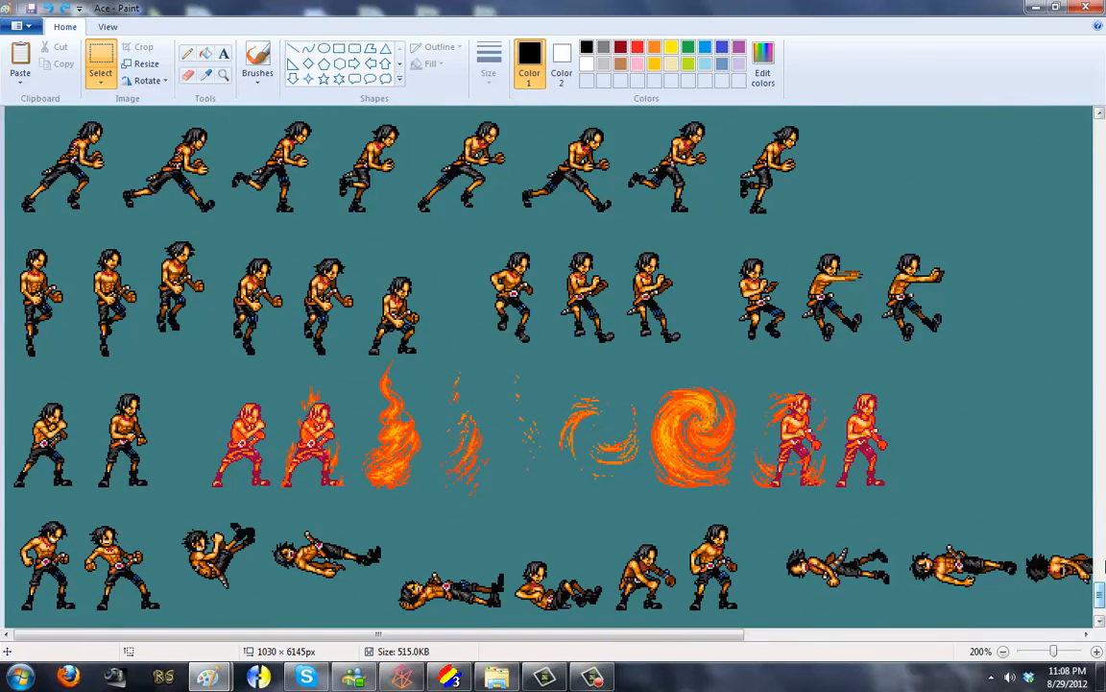
mouse_move(429, 369)
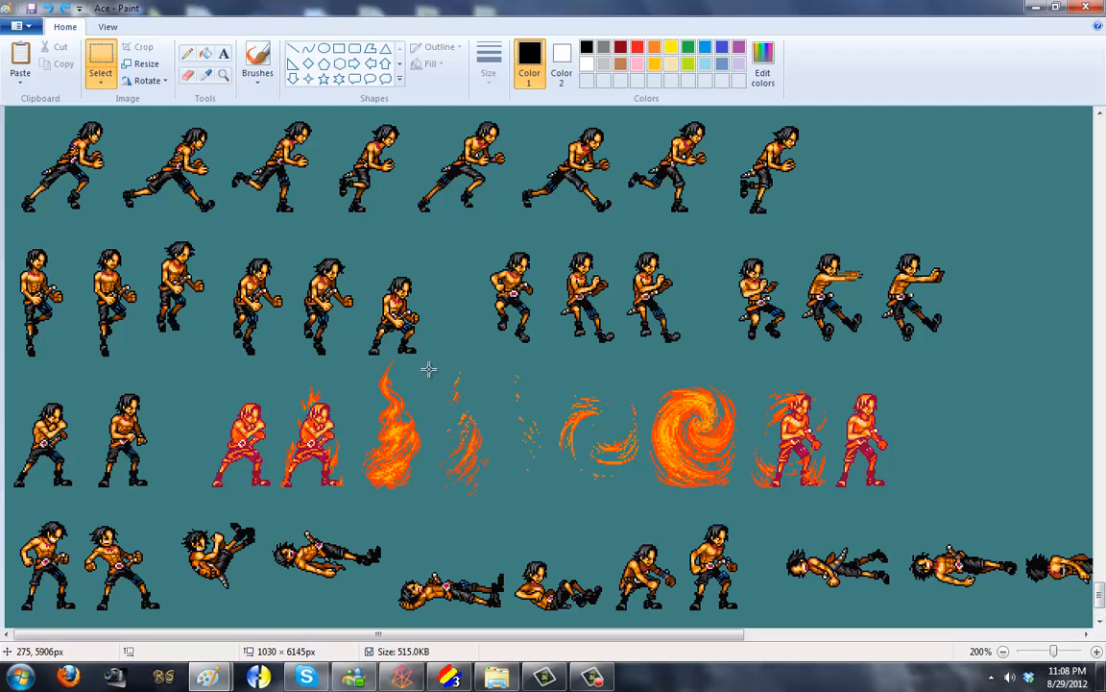
Select and cut Ace frames from the second and third rows, leaving white blanks behind.
drag(4, 230, 437, 369)
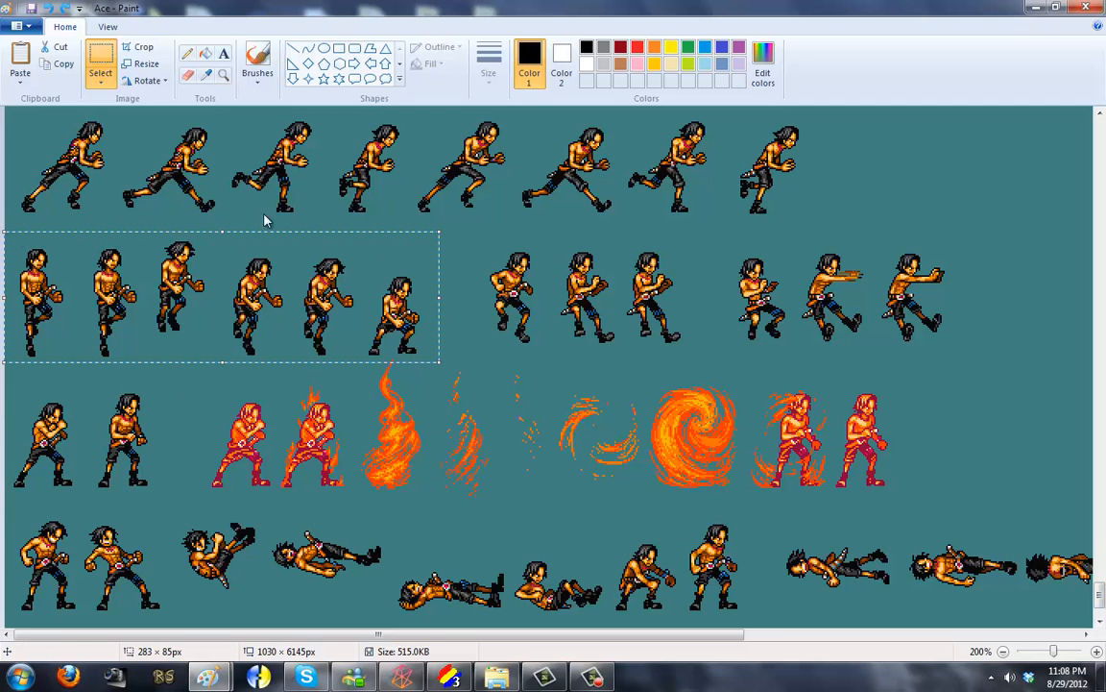
mouse_move(247, 311)
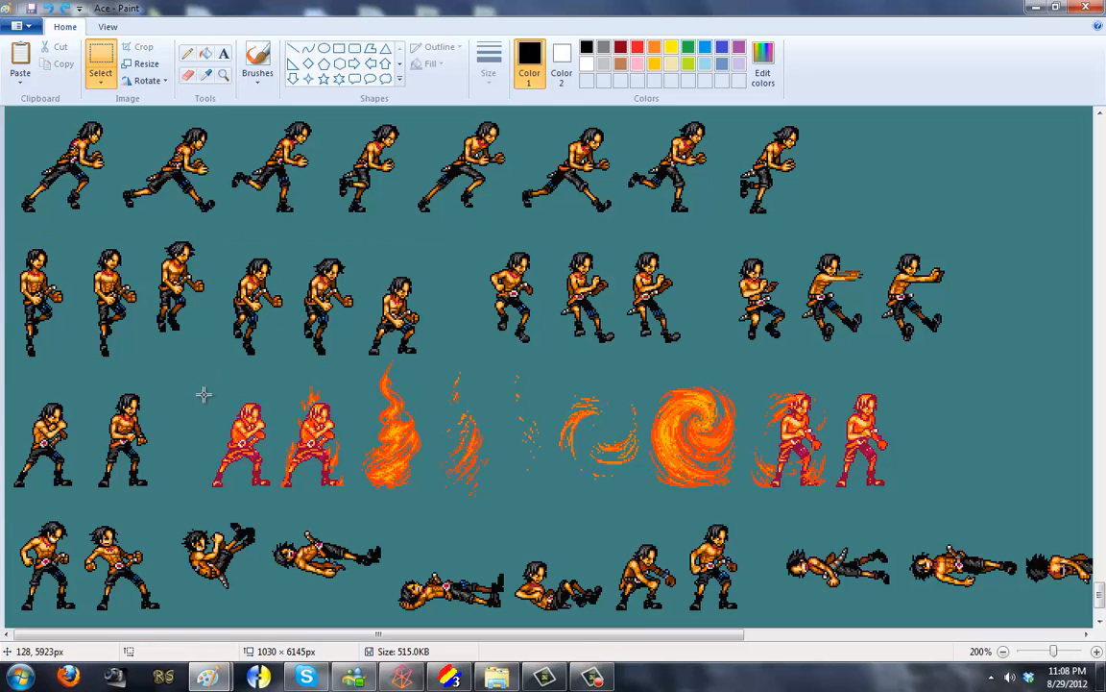
mouse_move(189, 380)
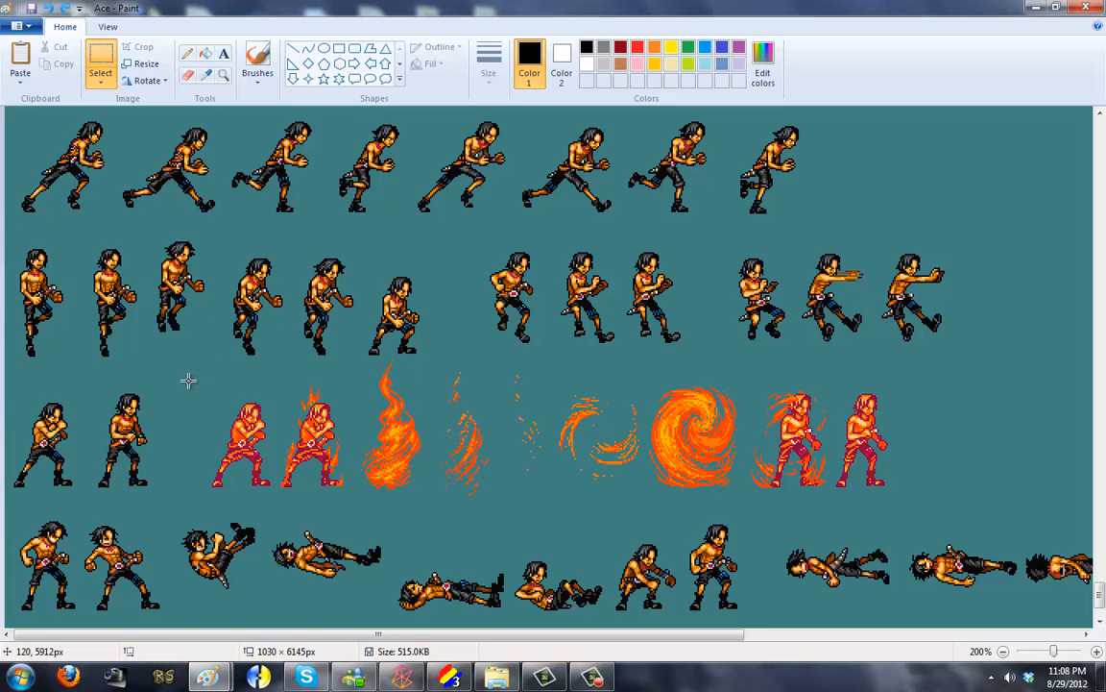
drag(188, 380, 27, 449)
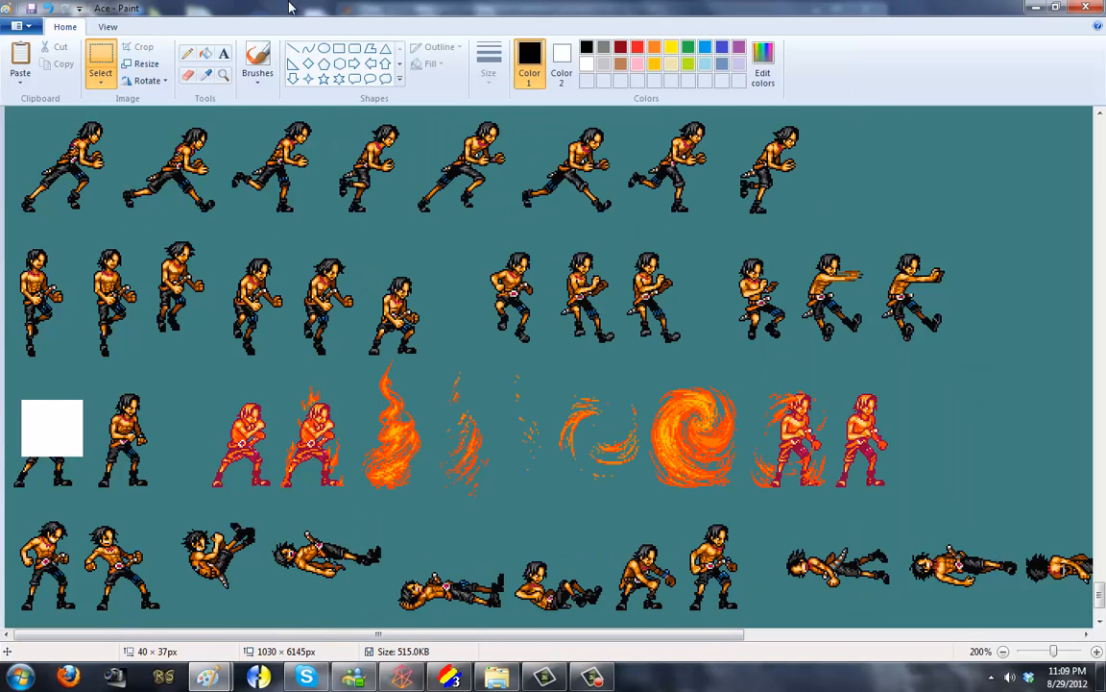
drag(29, 349, 154, 355)
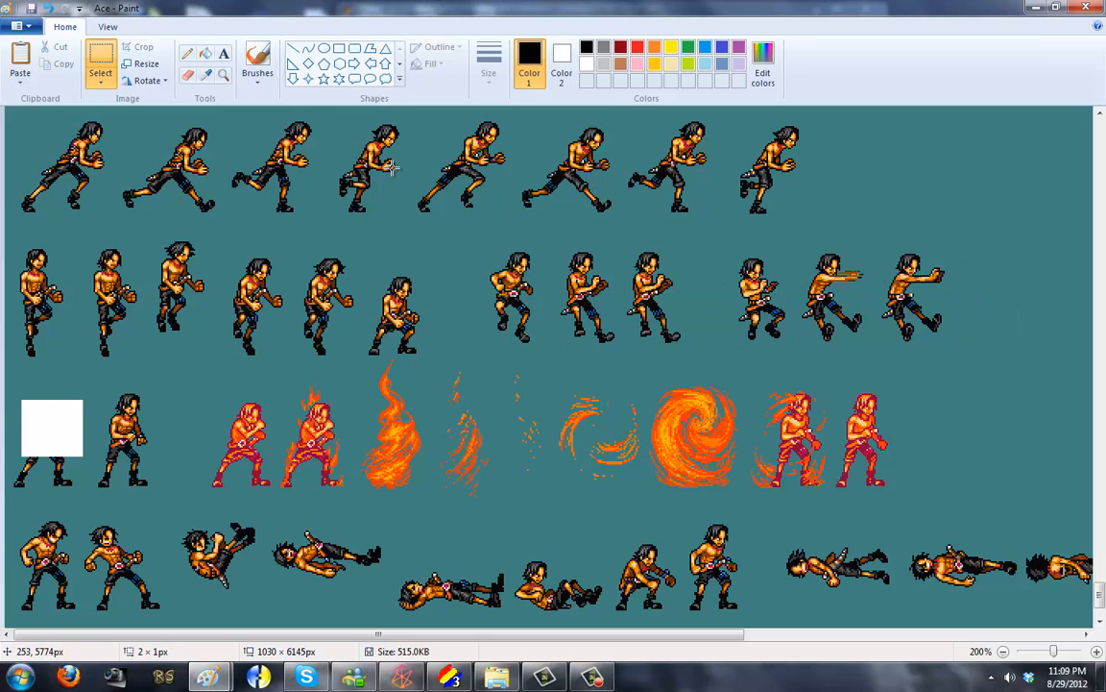
mouse_move(811, 286)
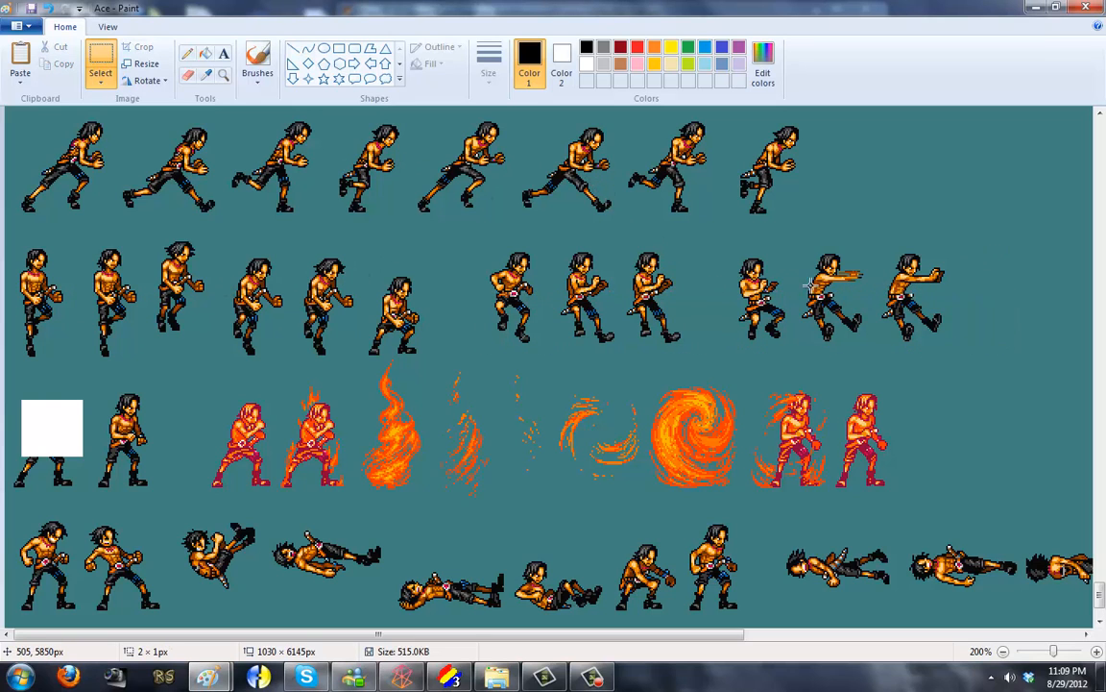
mouse_move(796, 346)
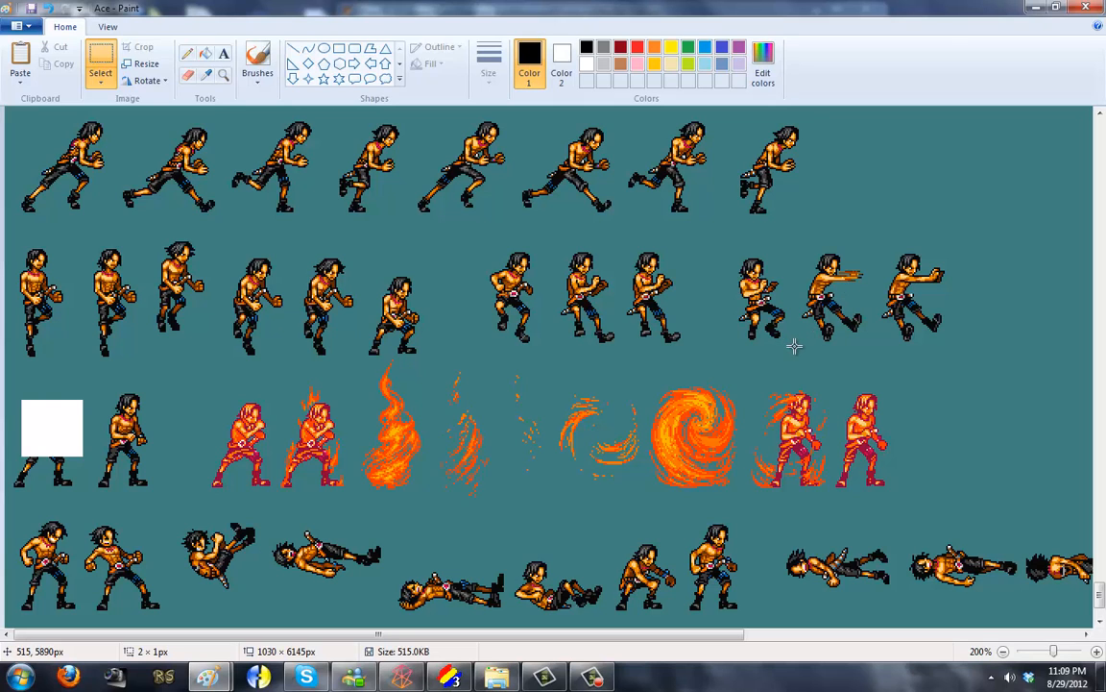
drag(730, 284, 795, 346)
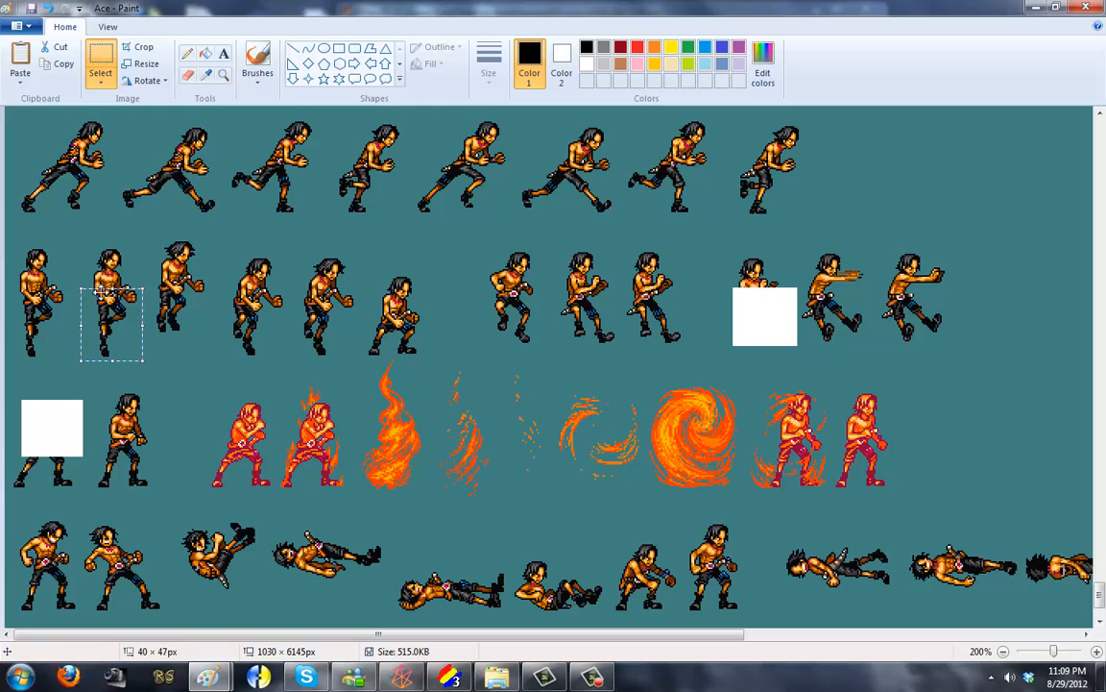
mouse_move(645, 394)
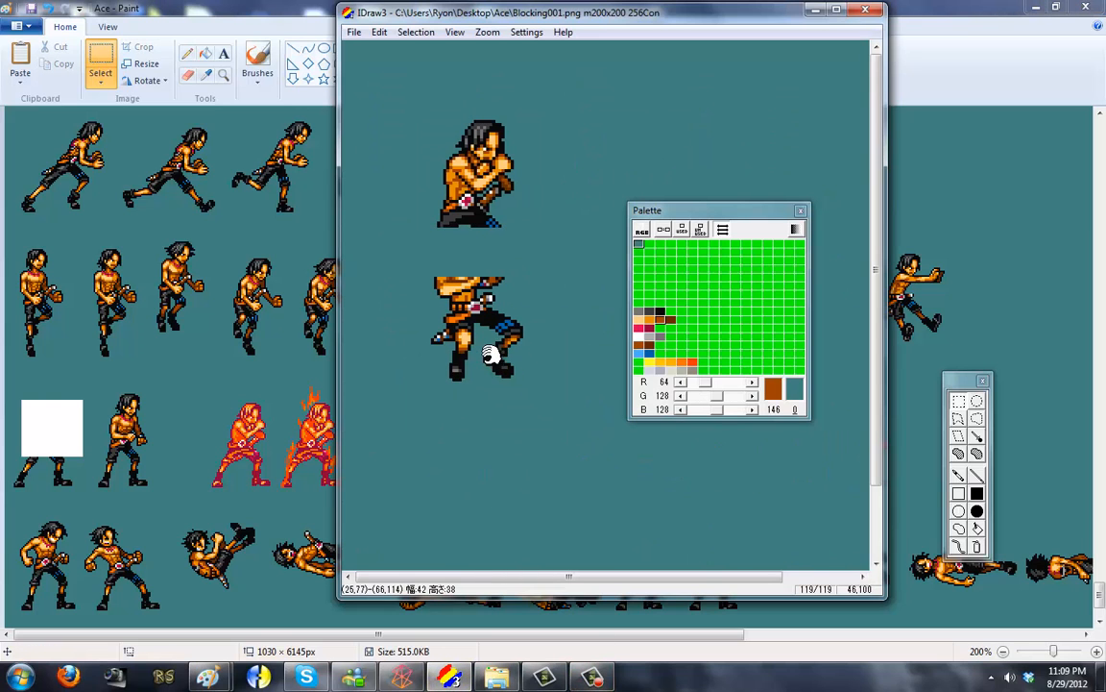
Paste the cut Ace parts and fit the upper body onto the legs as one air-block pose.
right_click(480, 330)
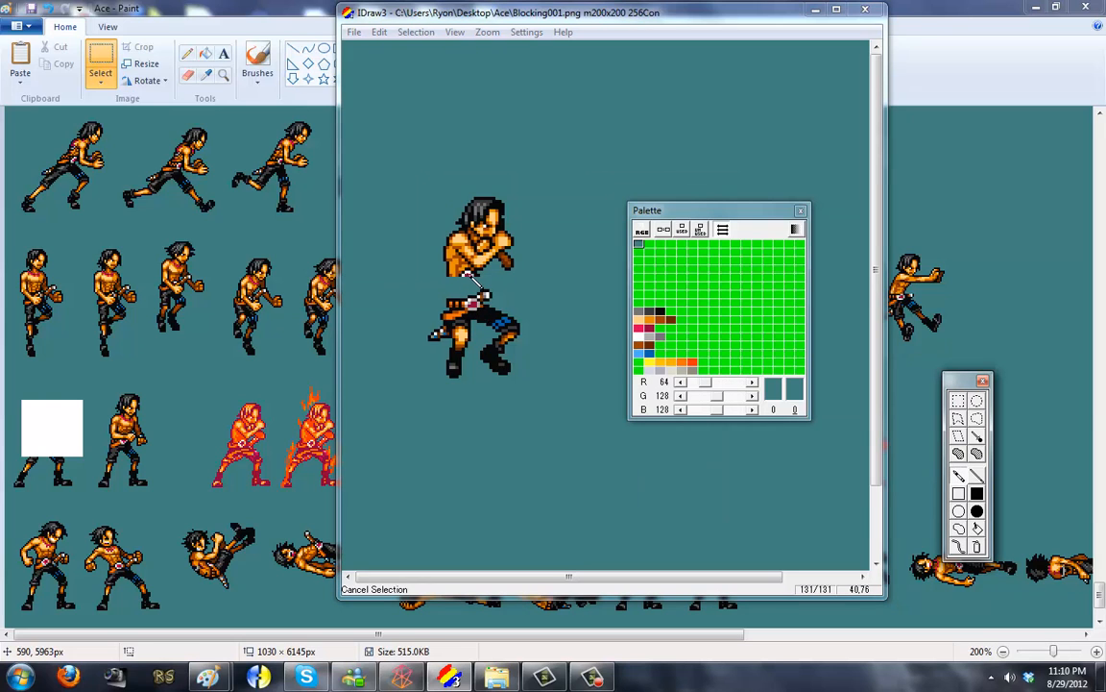
click(488, 31)
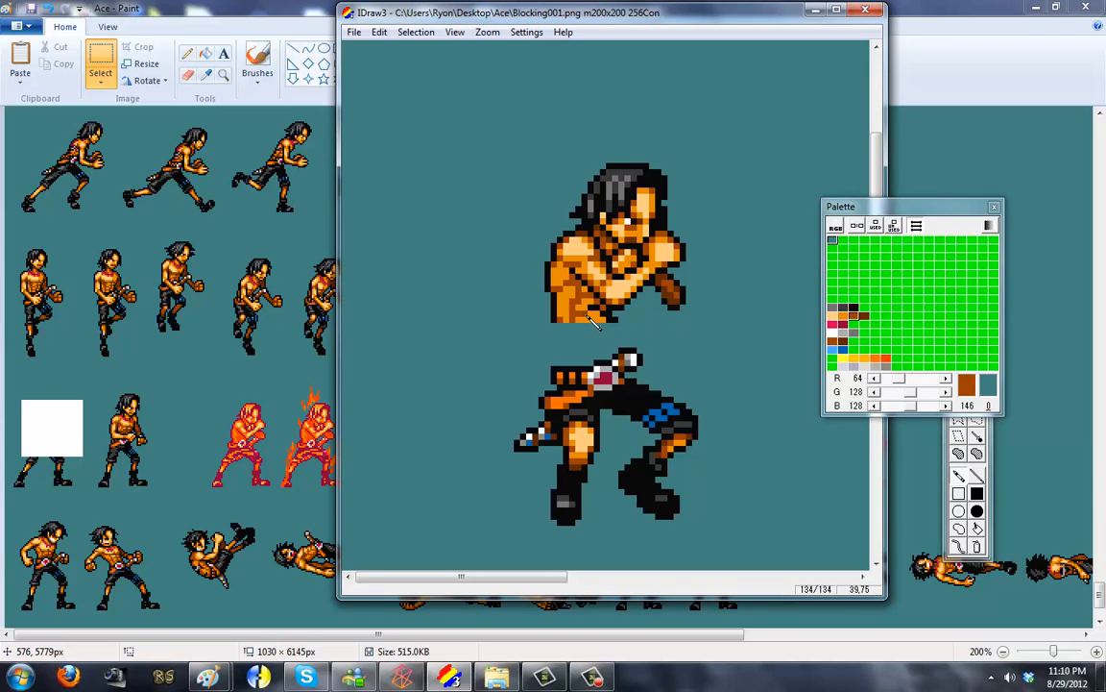
mouse_move(606, 336)
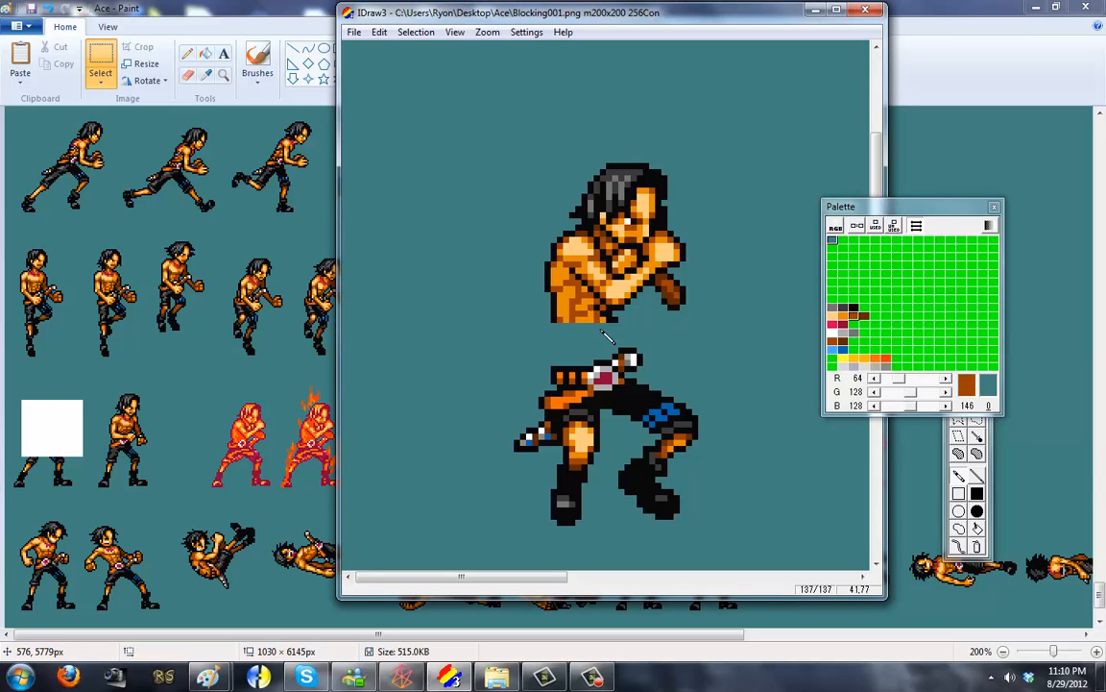
mouse_move(617, 335)
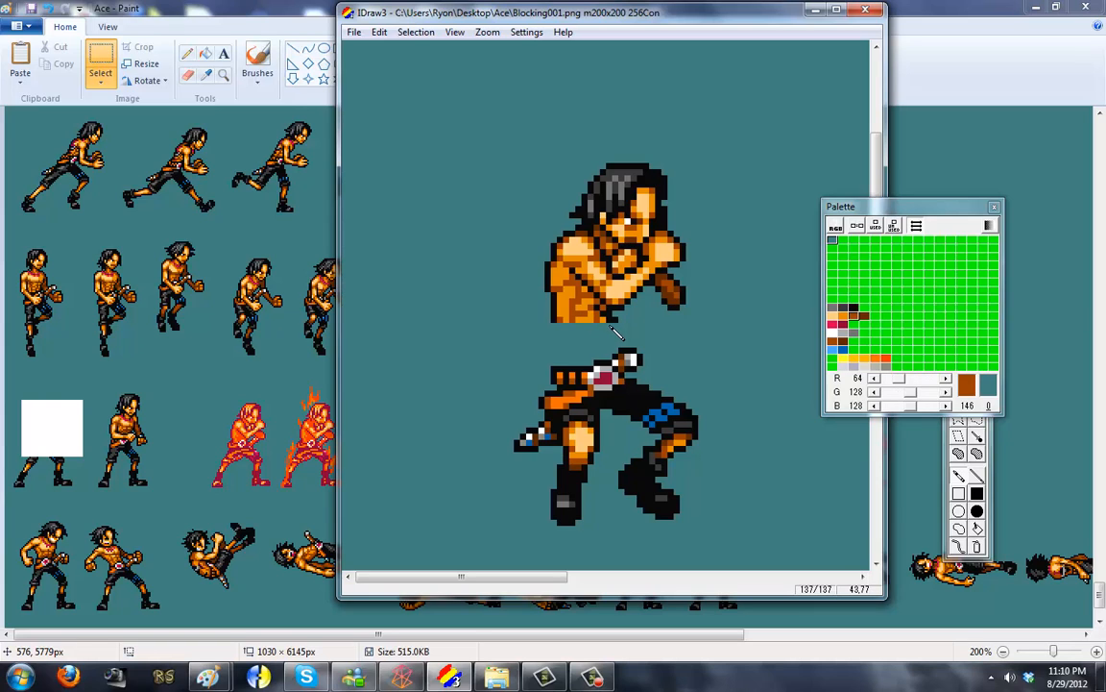
Zoom out on the assembled Ace blocking sprite before moving to a new Paint canvas.
click(488, 31)
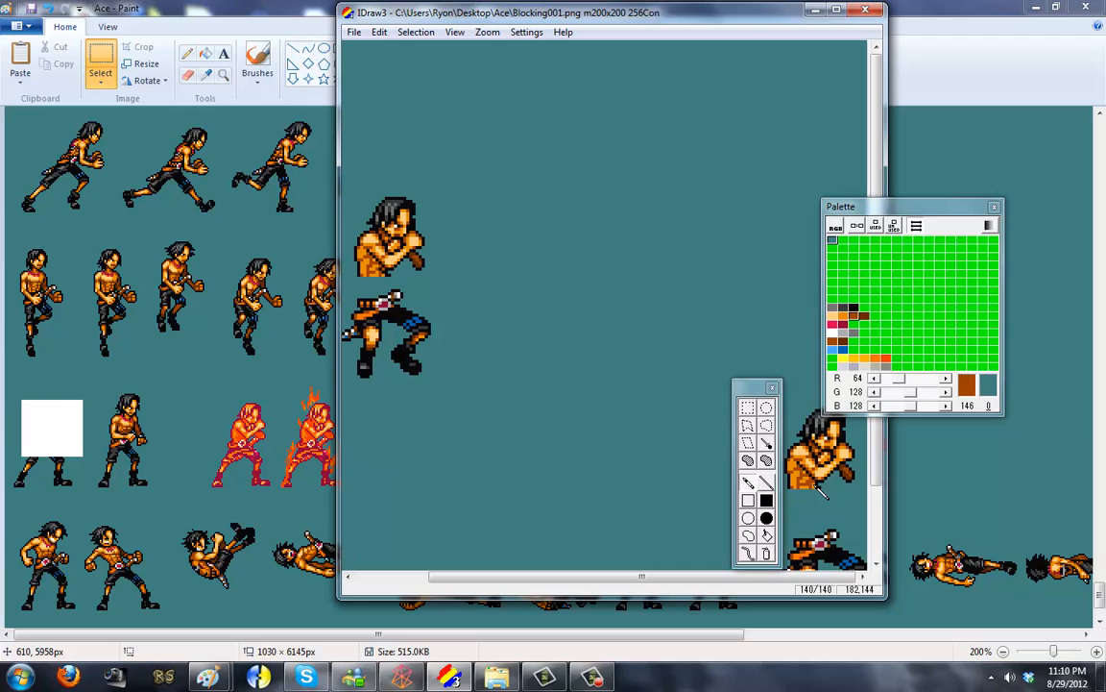
mouse_move(822, 495)
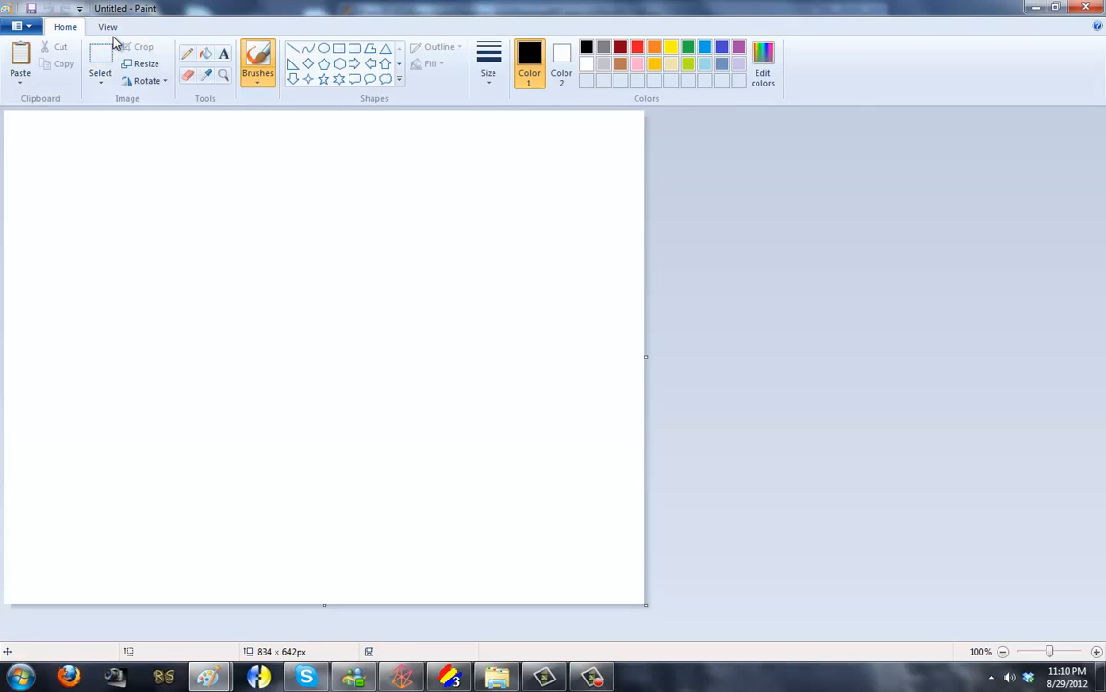
Fill the canvas teal with the Ace halves pasted and enable Transparent selection.
click(107, 27)
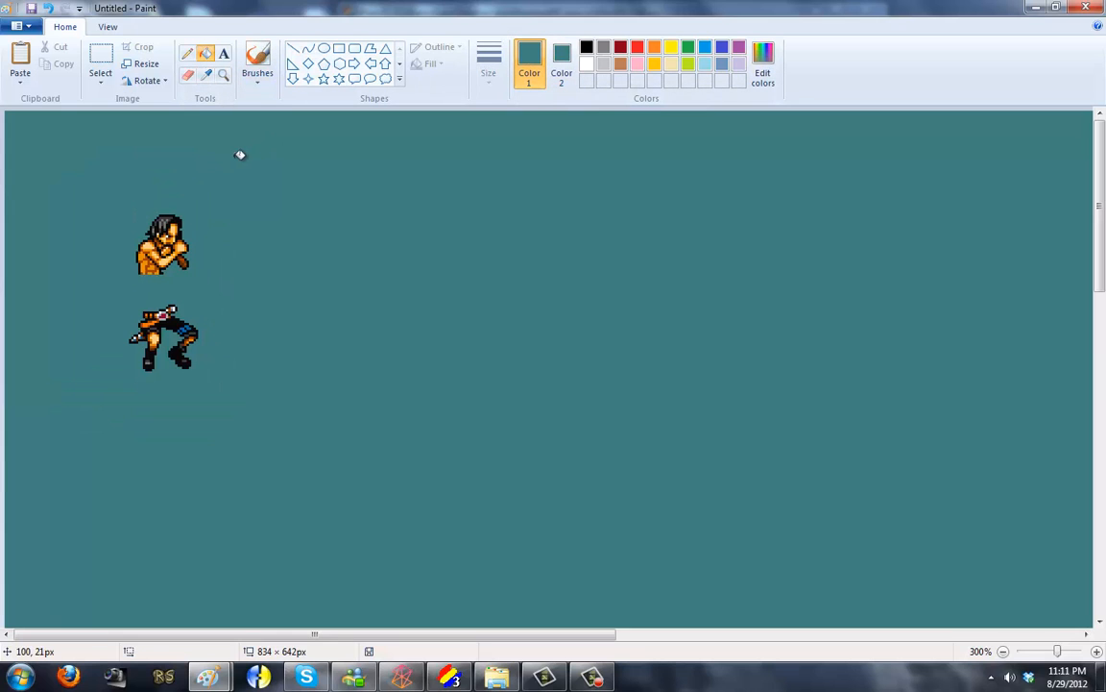
click(100, 73)
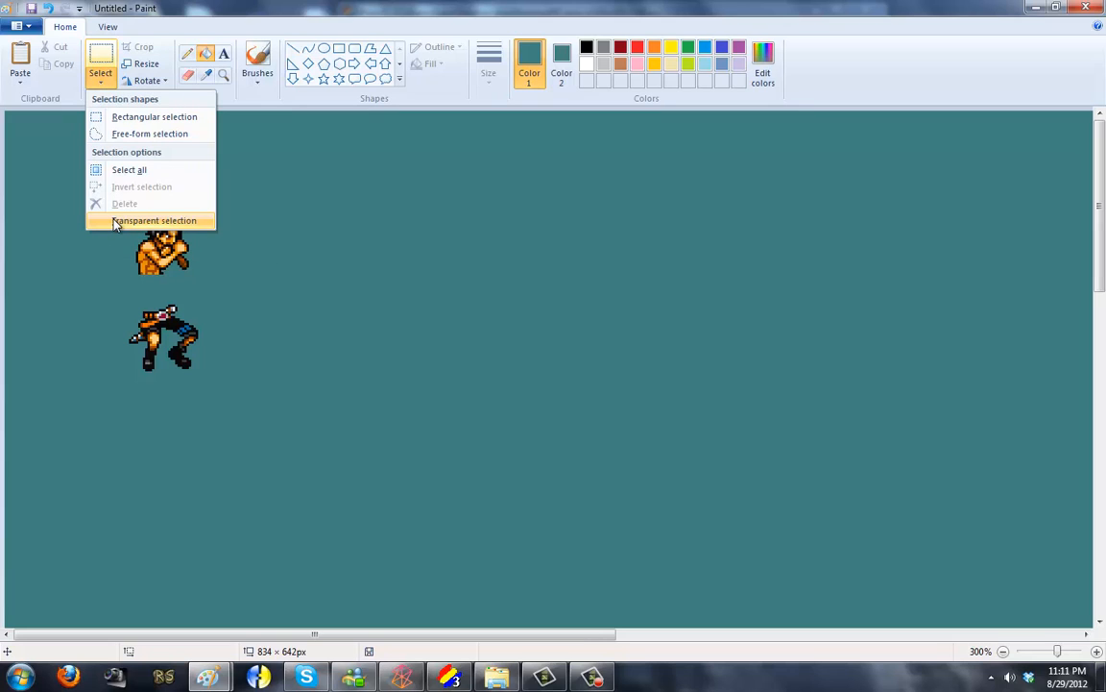
mouse_move(61, 273)
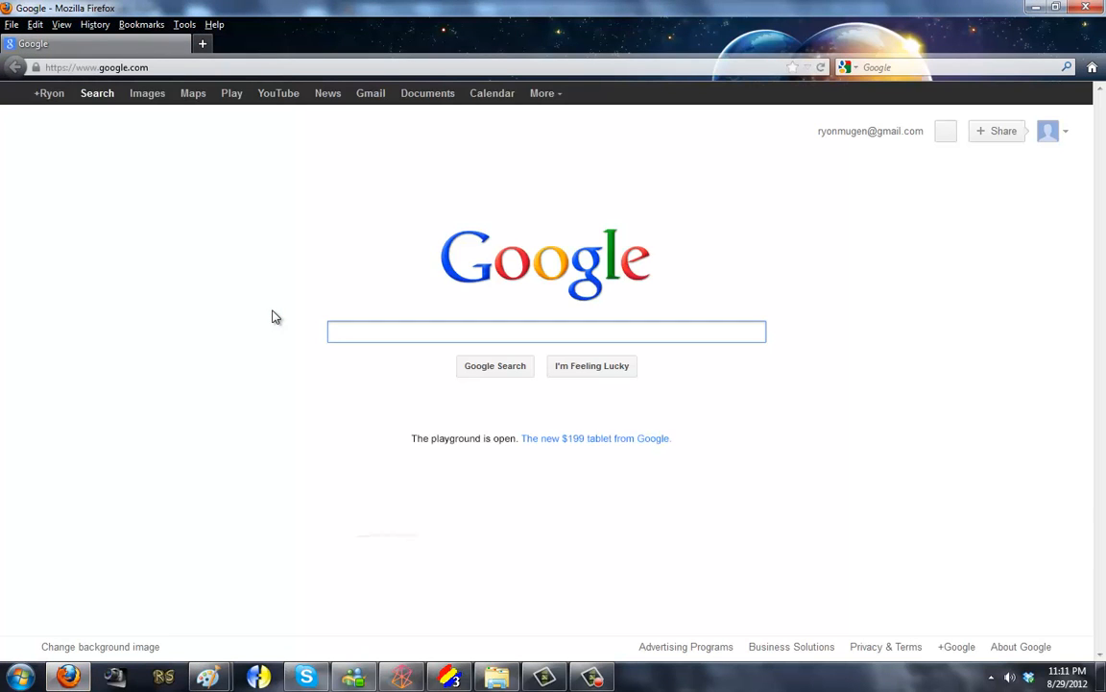
Search Google Images for 'older version of paint' and view an old Paint screenshot.
text(older version of paint)
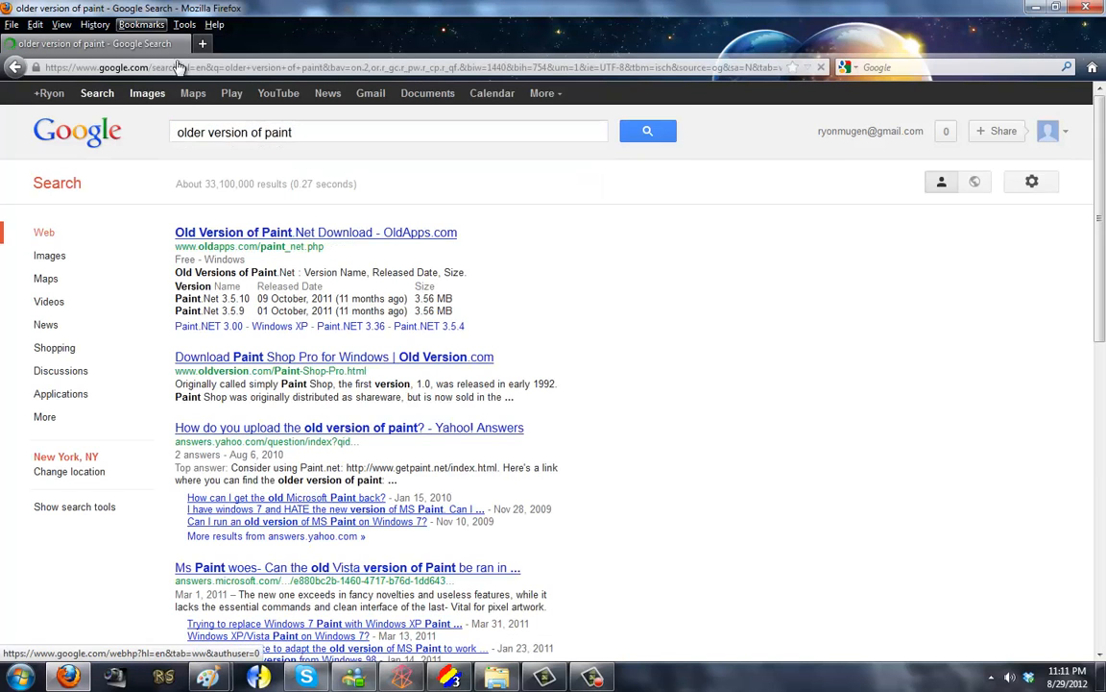
click(146, 92)
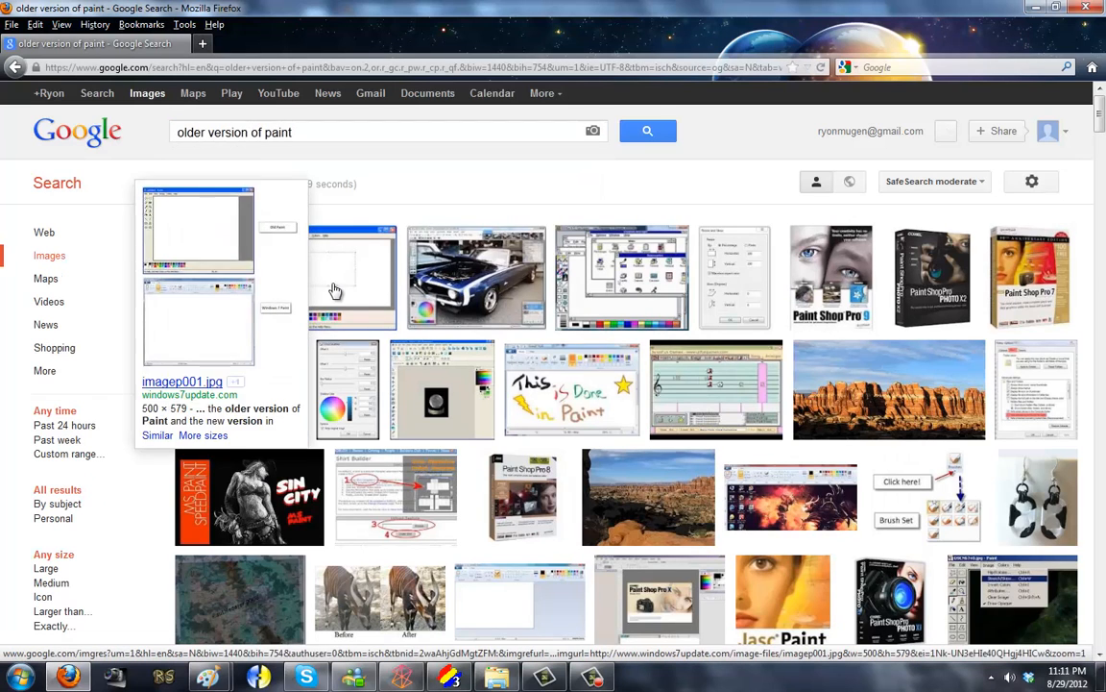
click(352, 279)
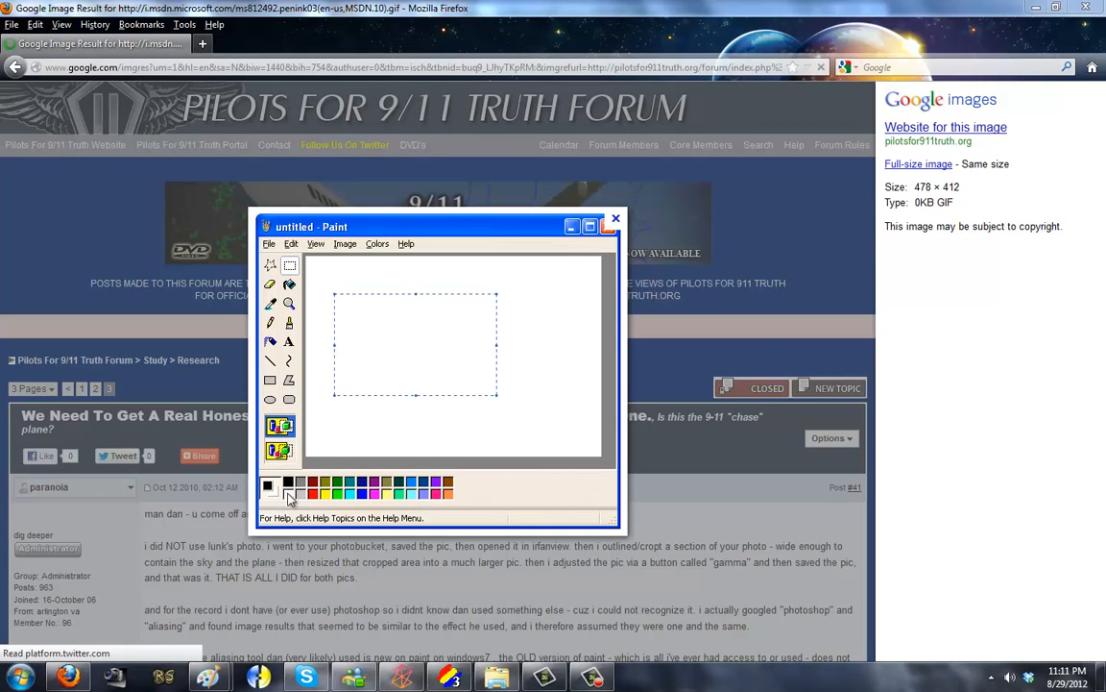
mouse_move(306, 450)
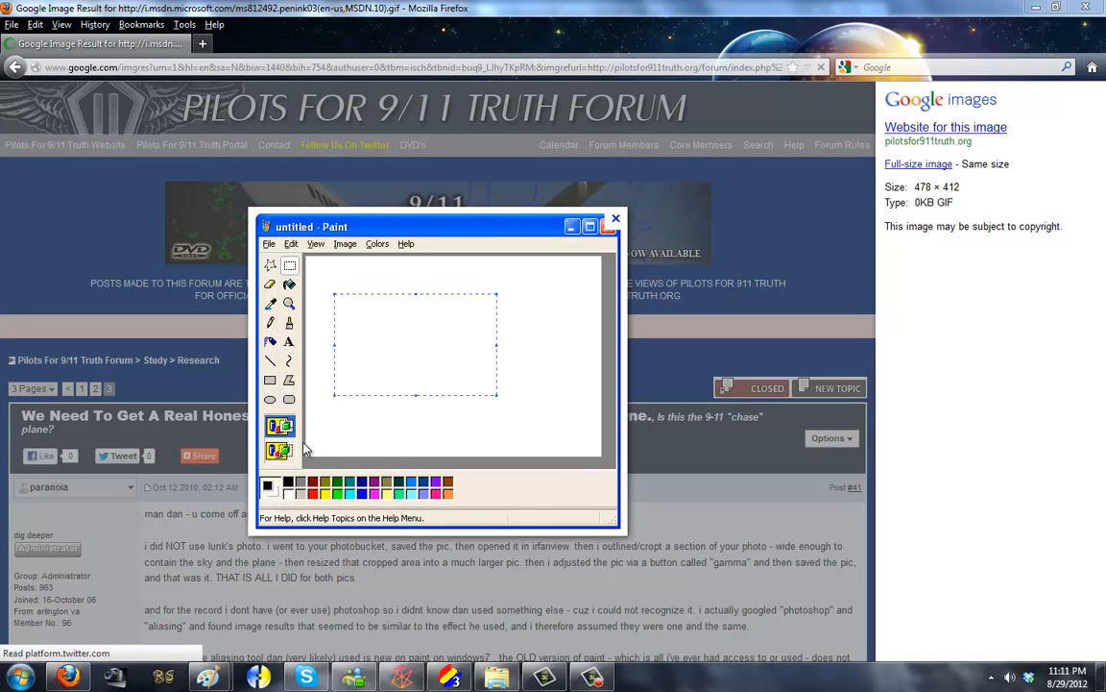
mouse_move(292, 461)
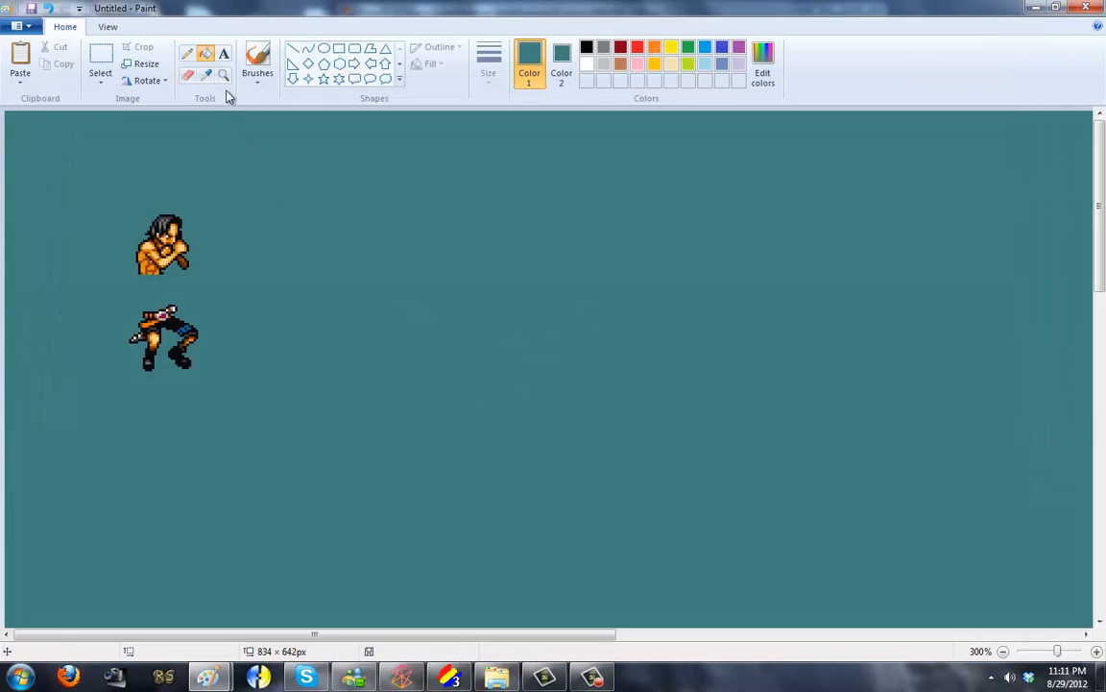
click(561, 61)
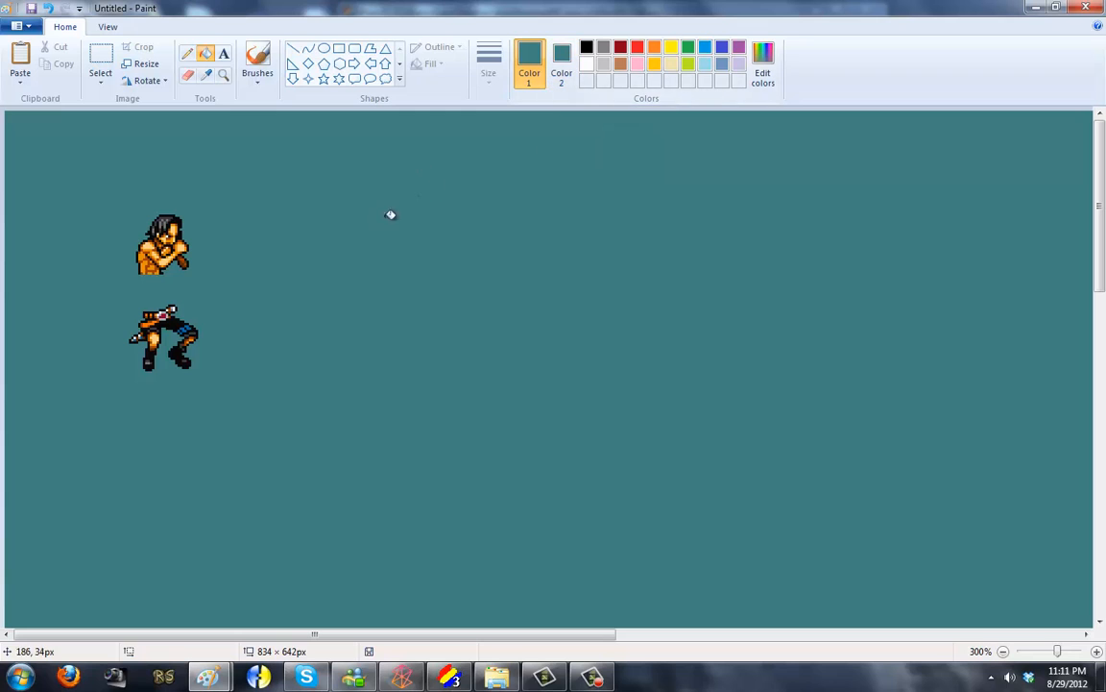
click(100, 67)
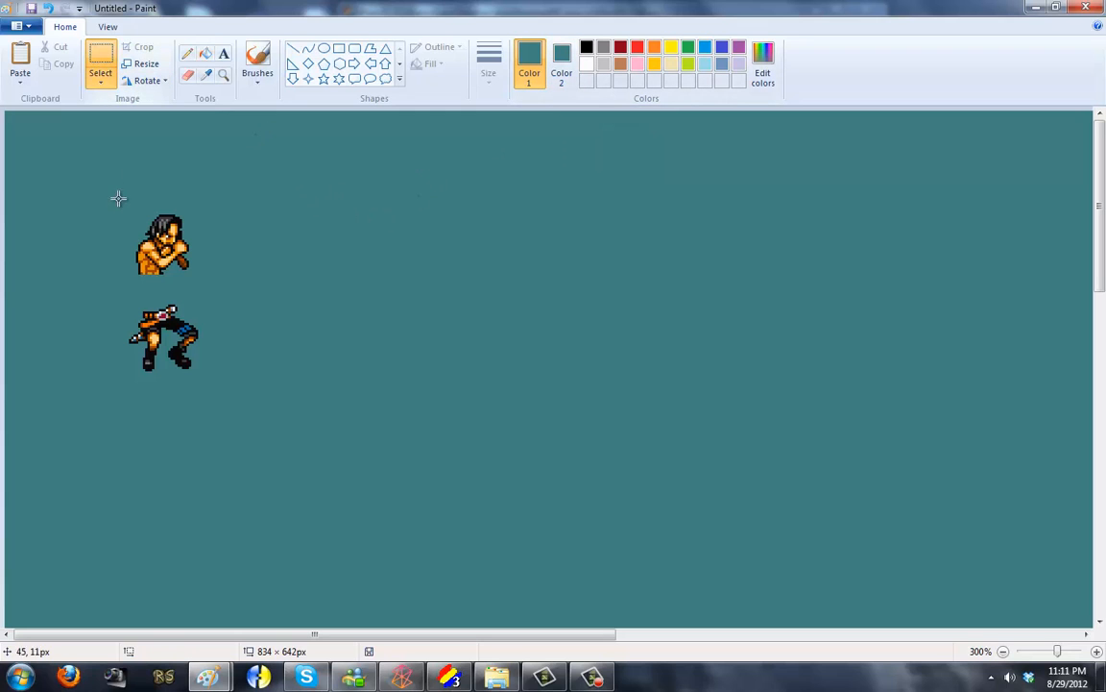
click(100, 73)
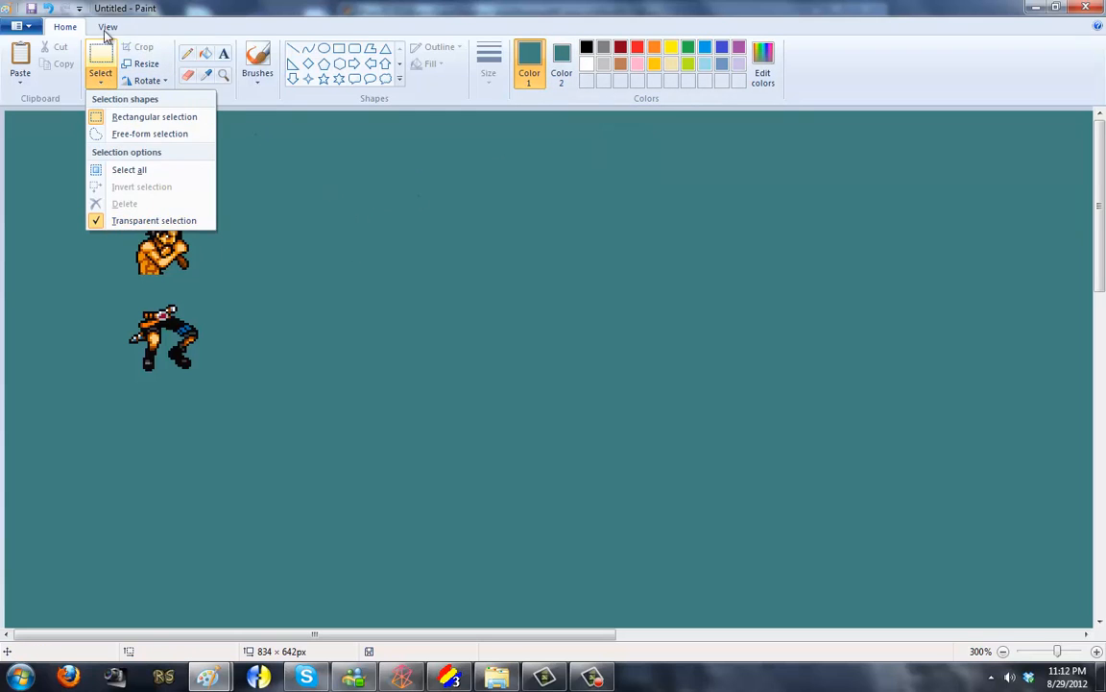
click(154, 117)
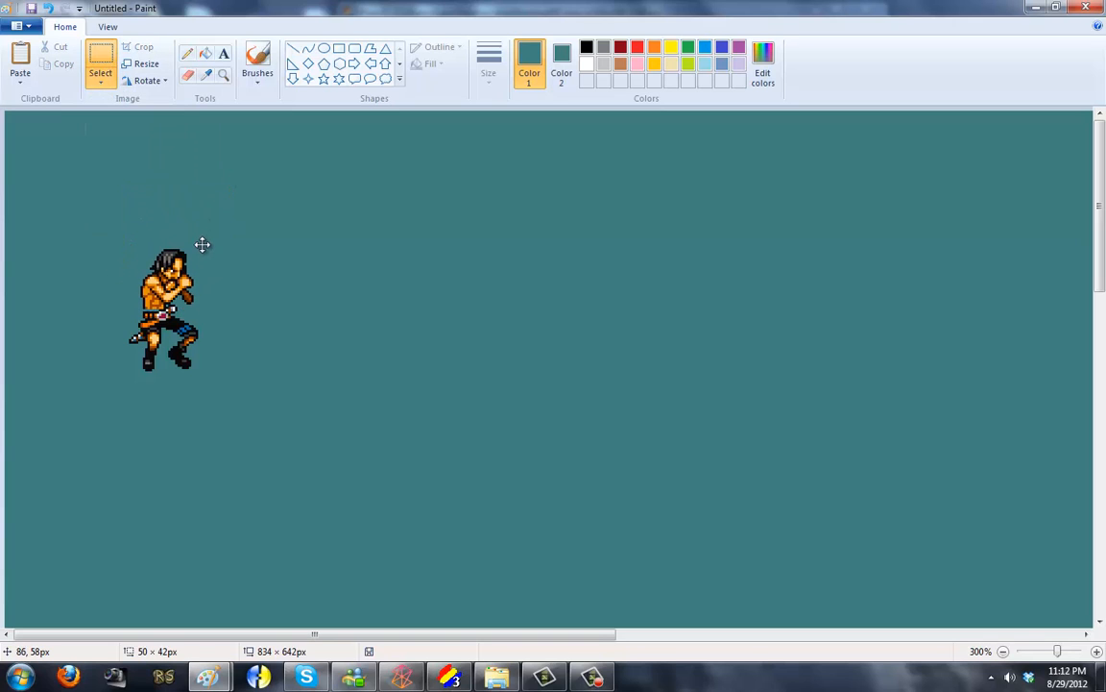
drag(202, 244, 188, 294)
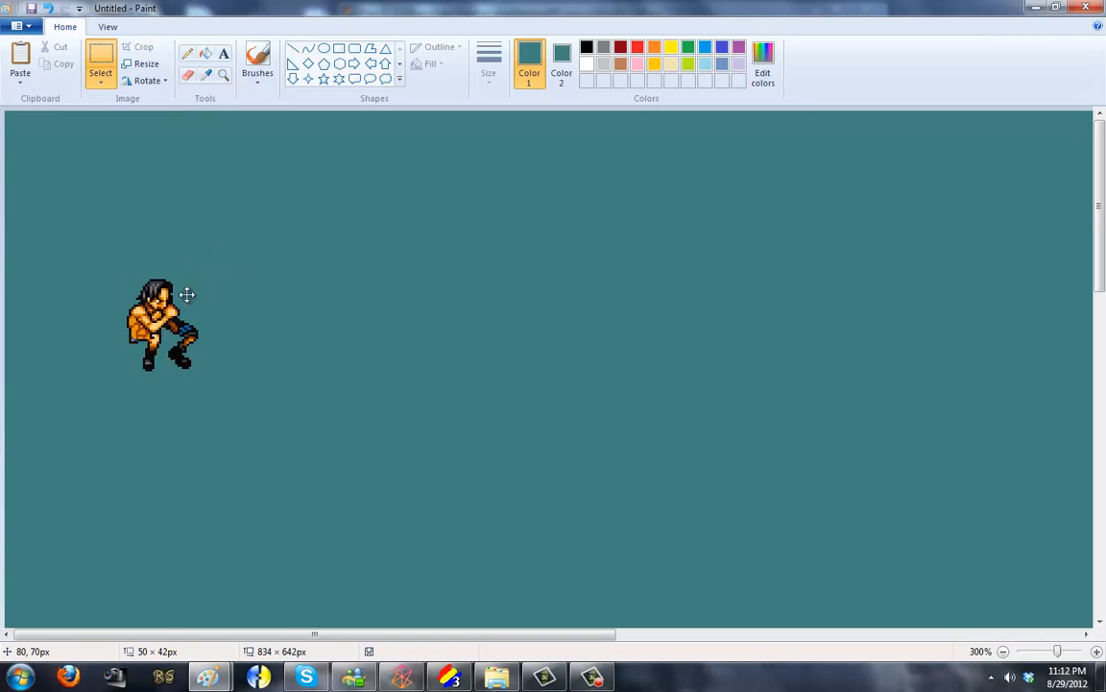
click(100, 73)
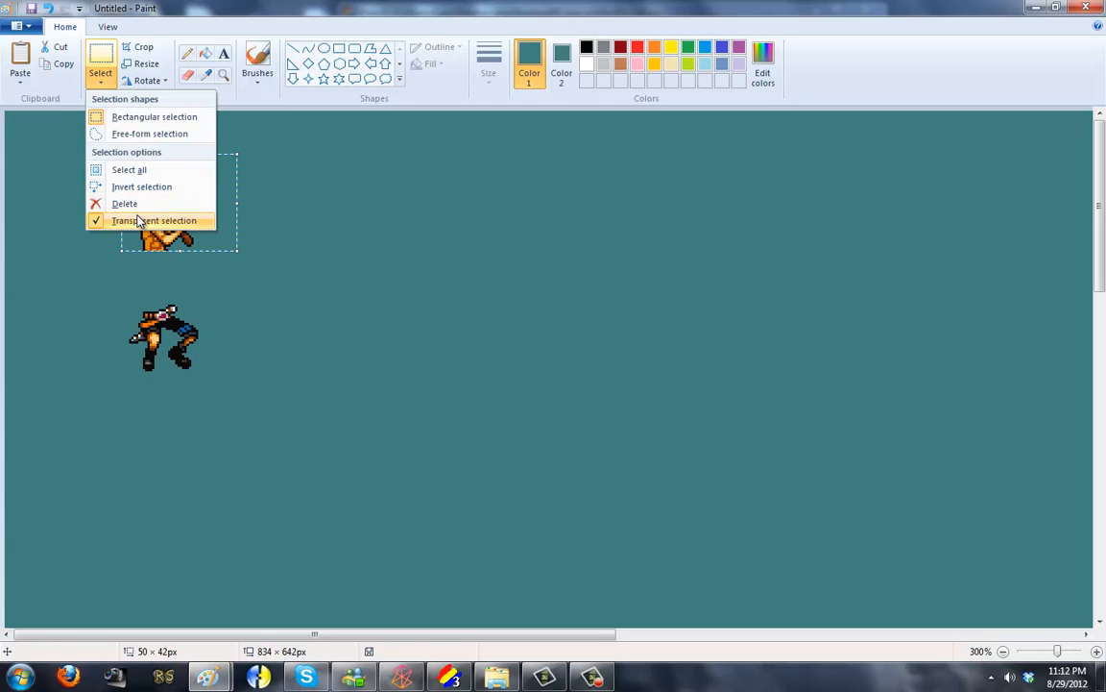
click(154, 219)
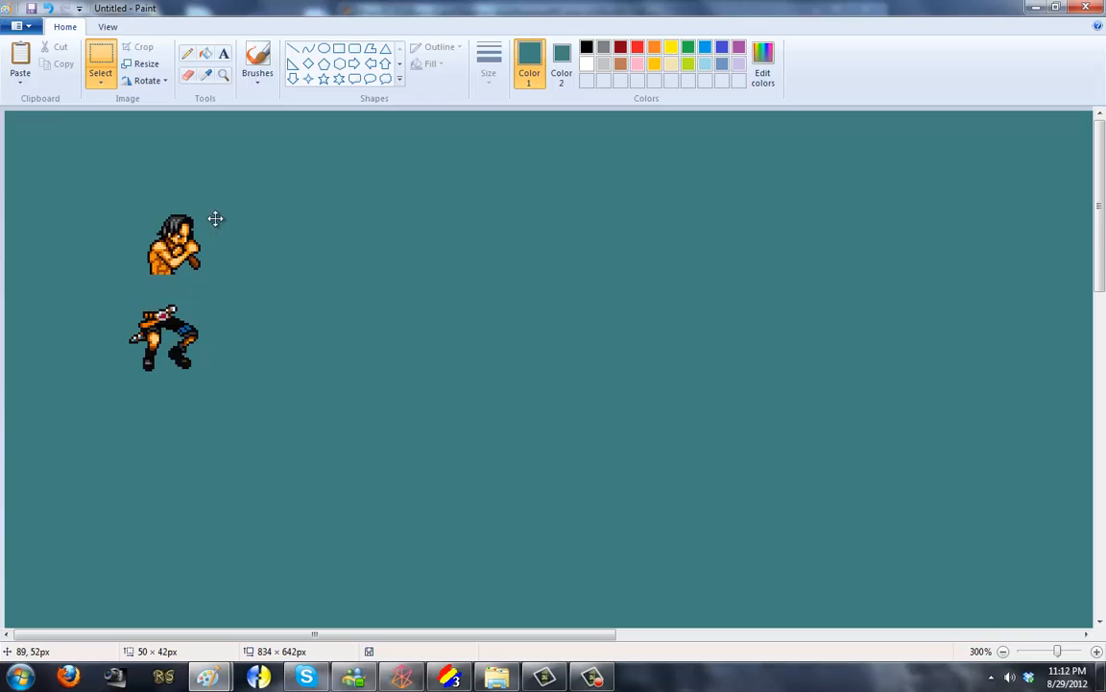
click(100, 73)
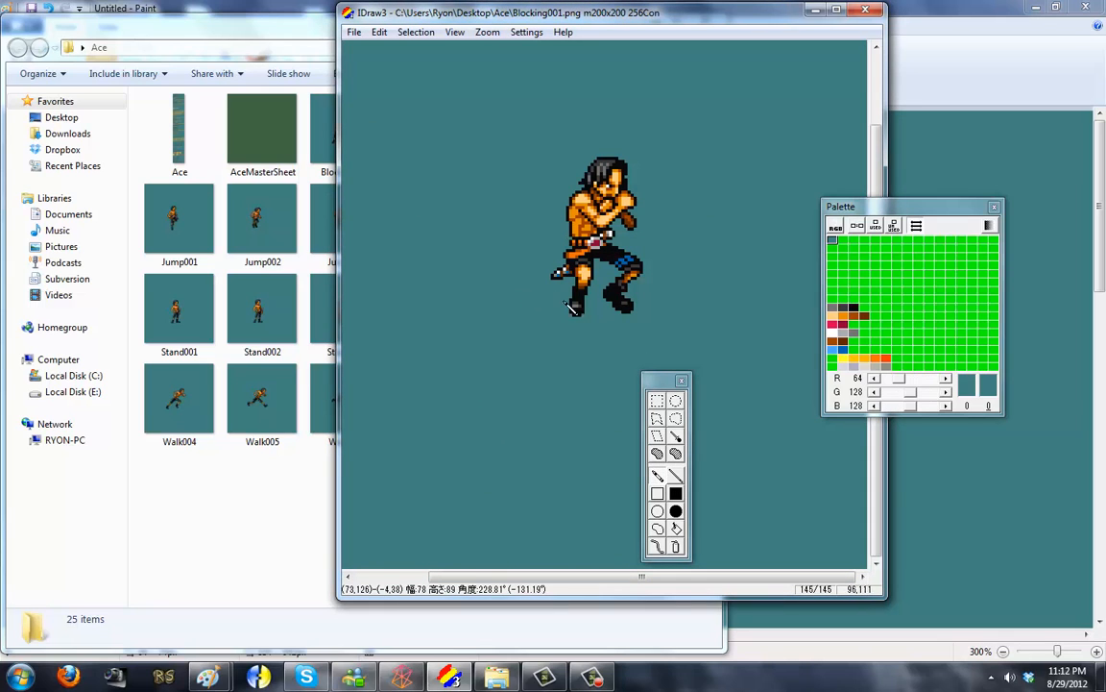
Save the assembled blocking sprite as a PNG in the Ace folder via Save As.
click(353, 31)
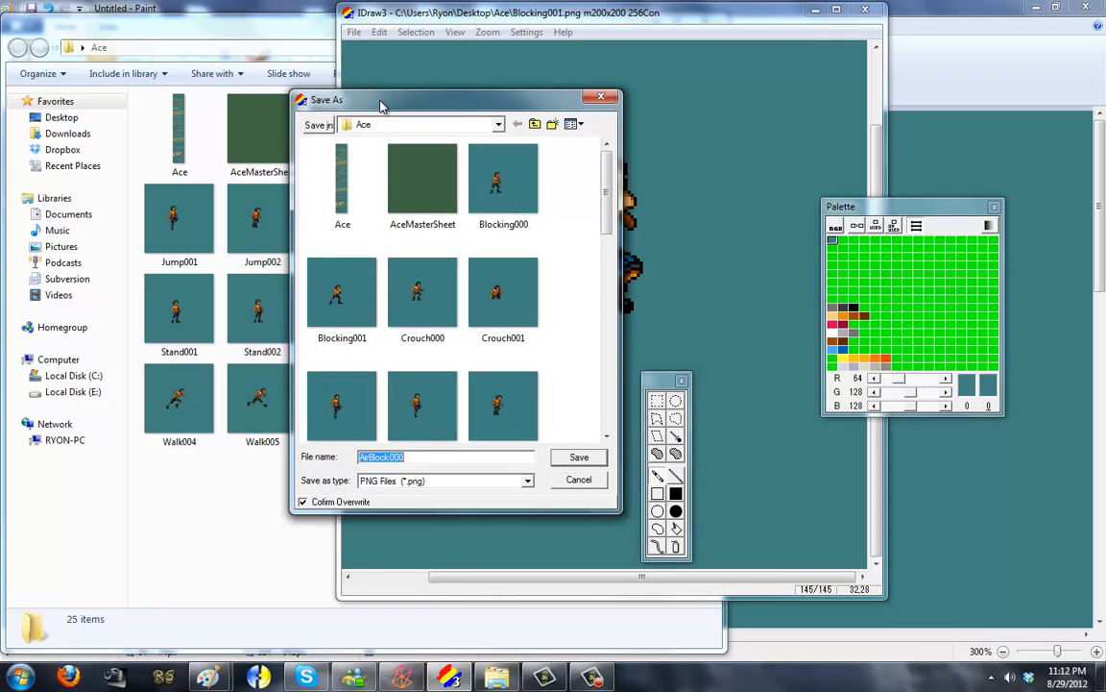
click(578, 457)
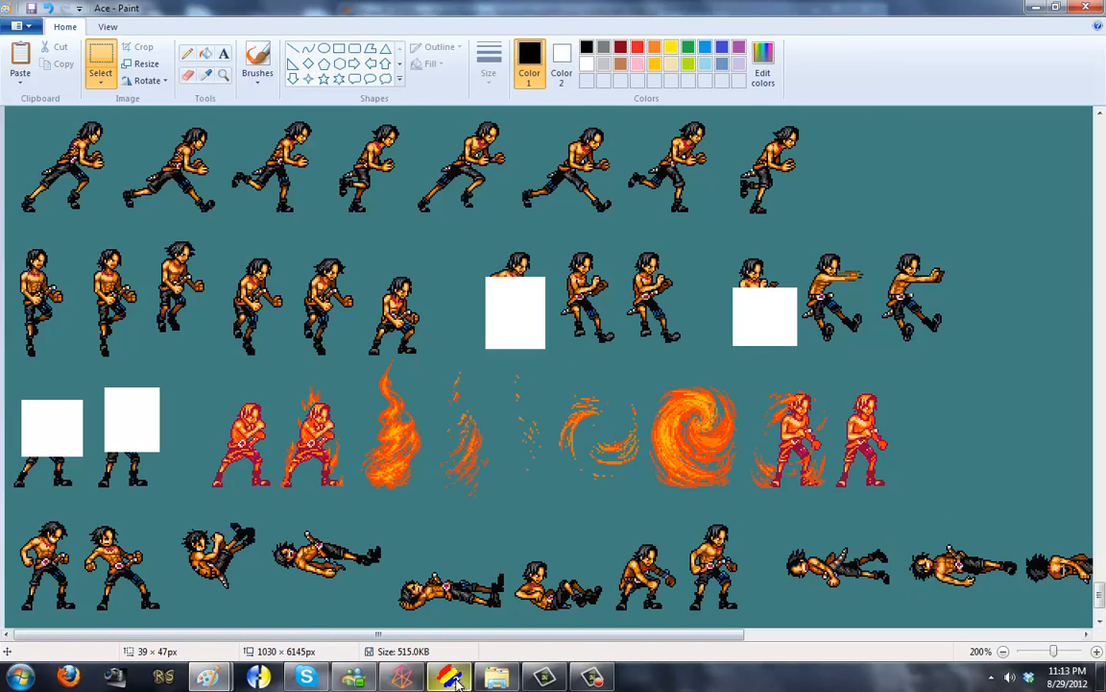
Select an Ace stance frame on the sprite sheet to copy onto the teal canvas.
click(450, 676)
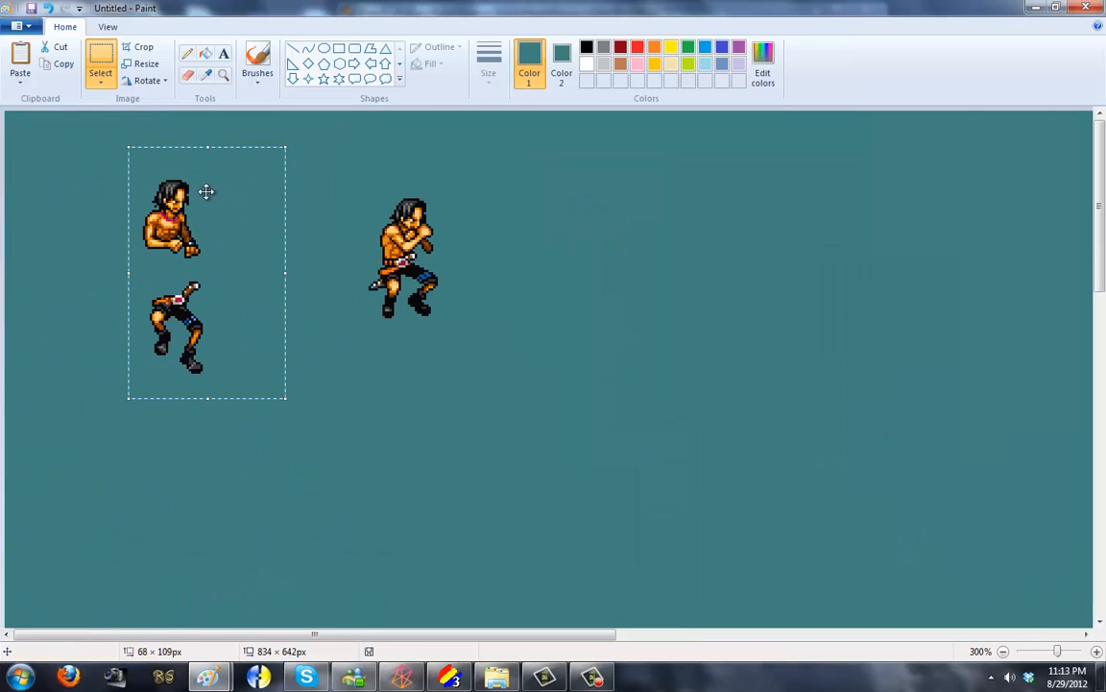
With rectangular selection, drag the second Ace head onto its legs to join them.
click(107, 27)
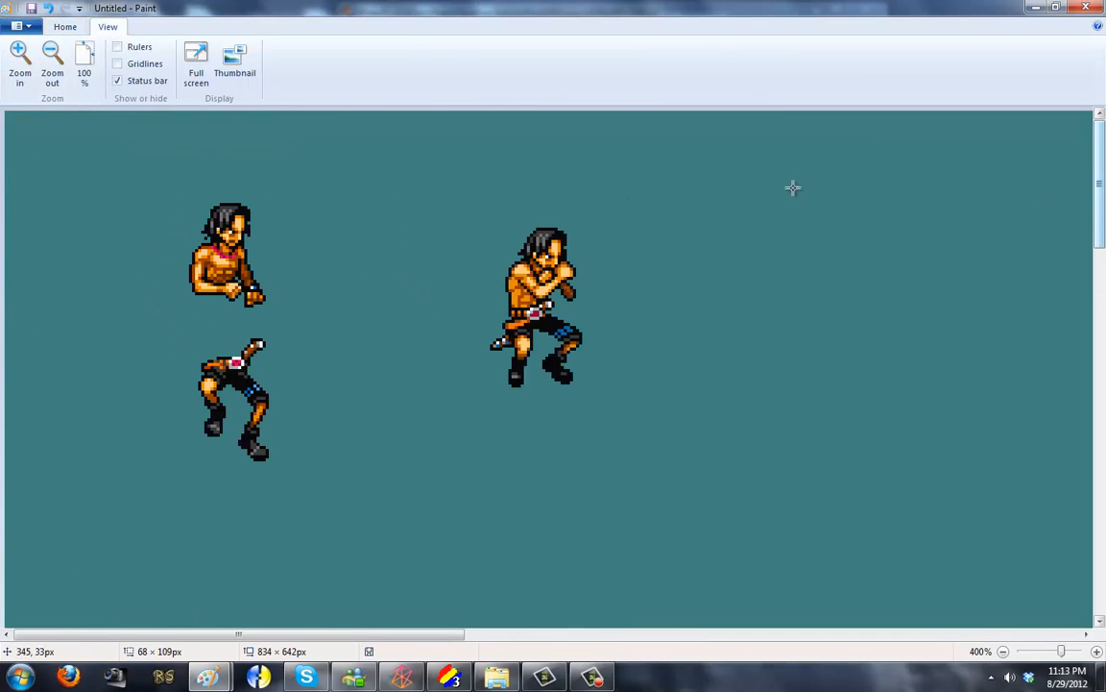
click(65, 27)
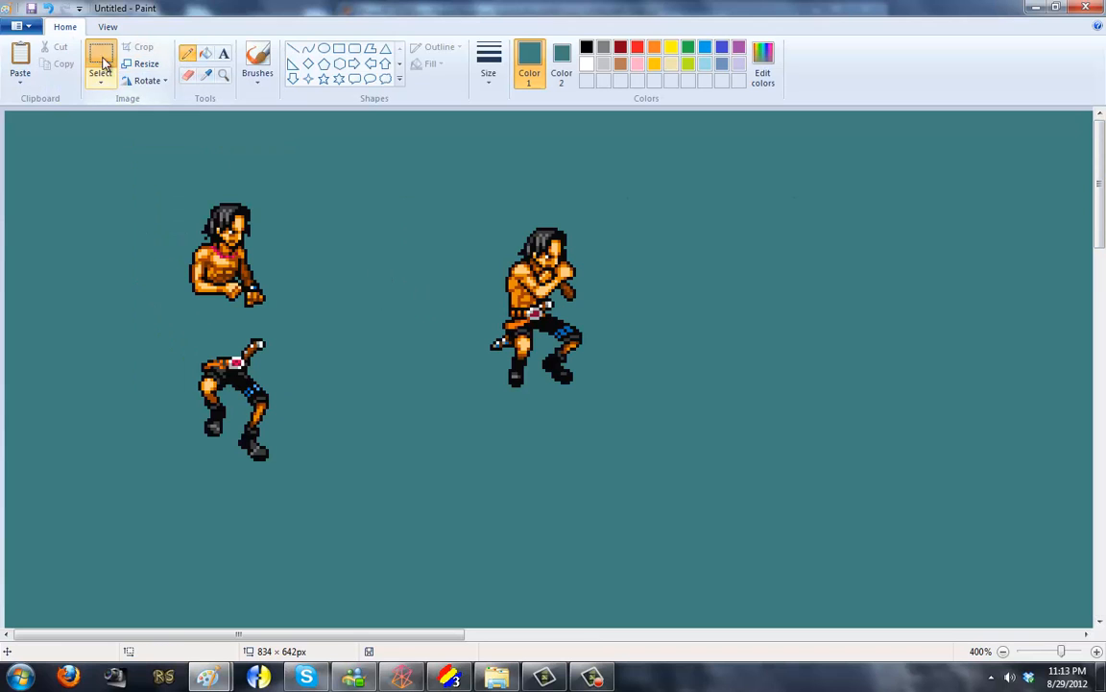
click(100, 68)
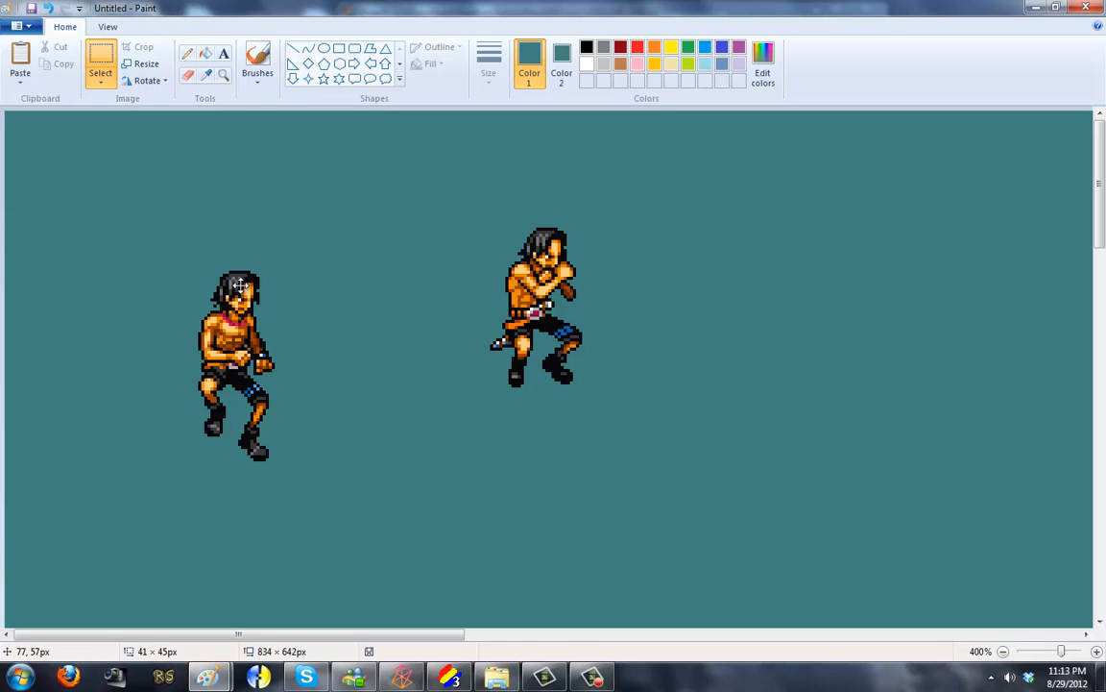
drag(177, 246, 299, 388)
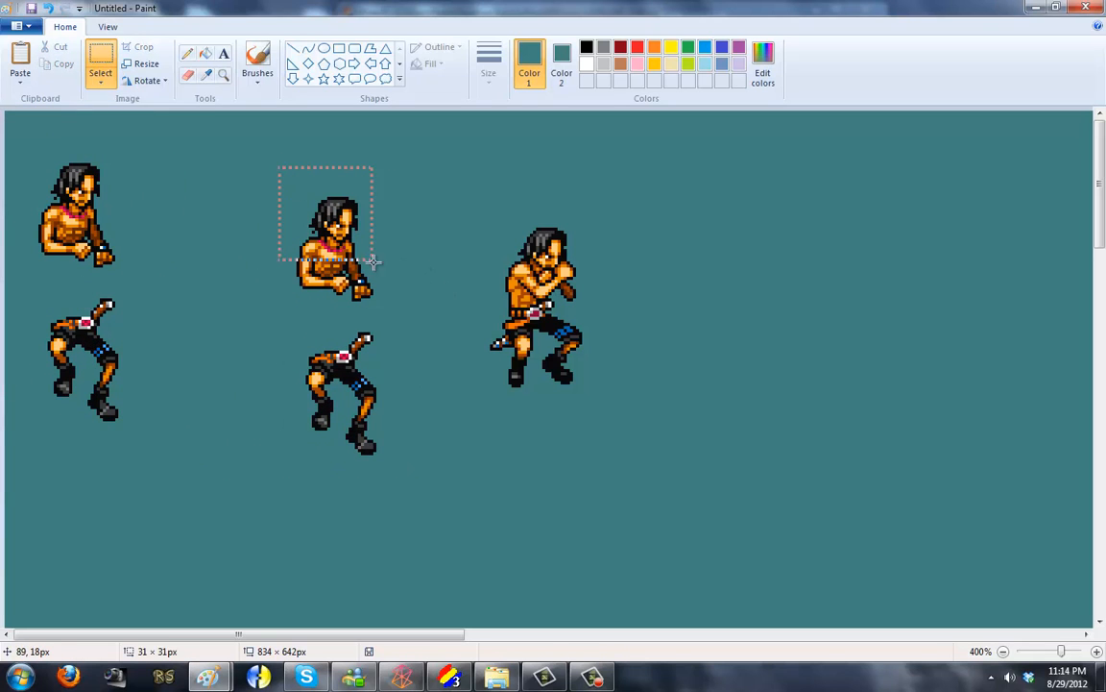
drag(327, 221, 342, 356)
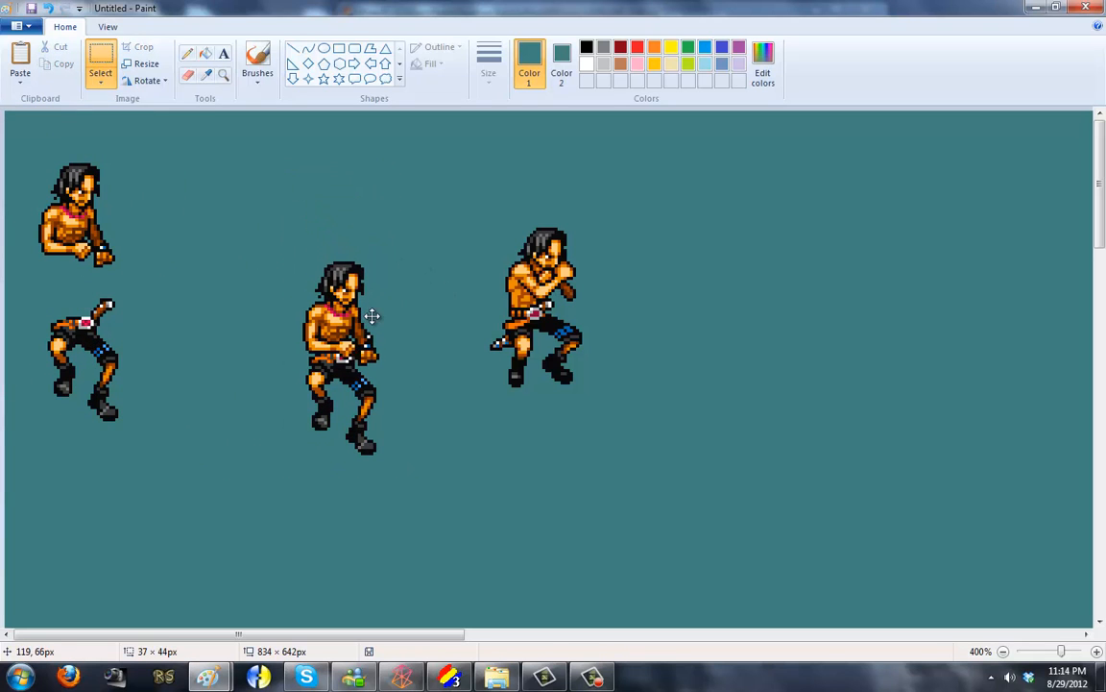
mouse_move(417, 467)
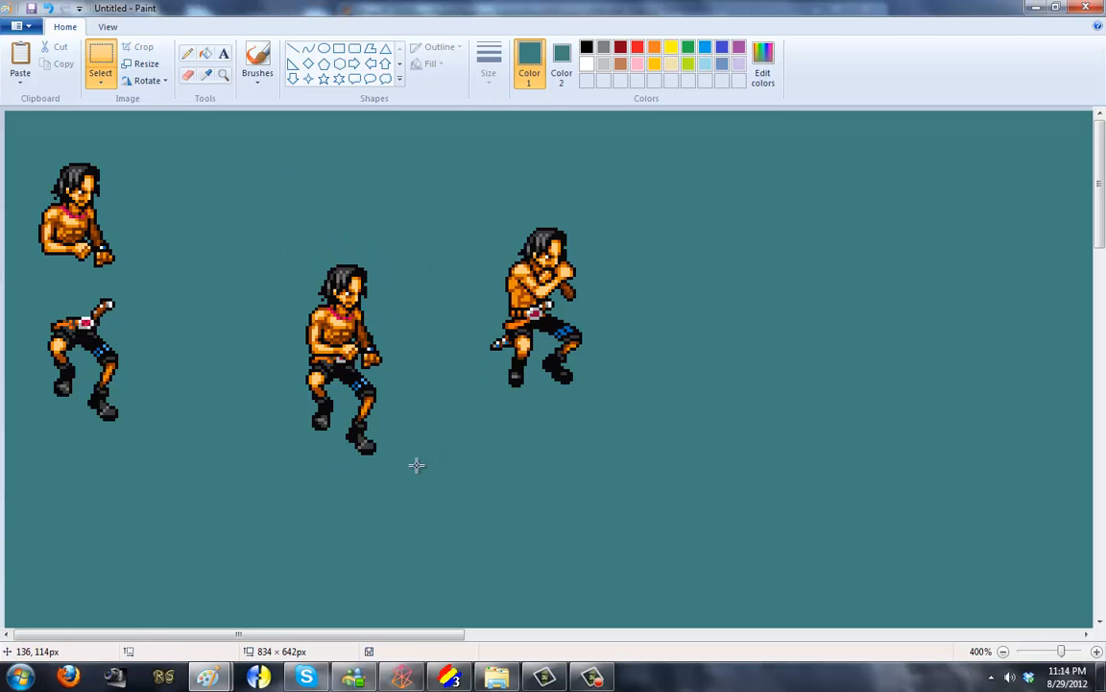
Set the assembled figure beside the punching sprite, select it and copy it.
drag(345, 355, 422, 317)
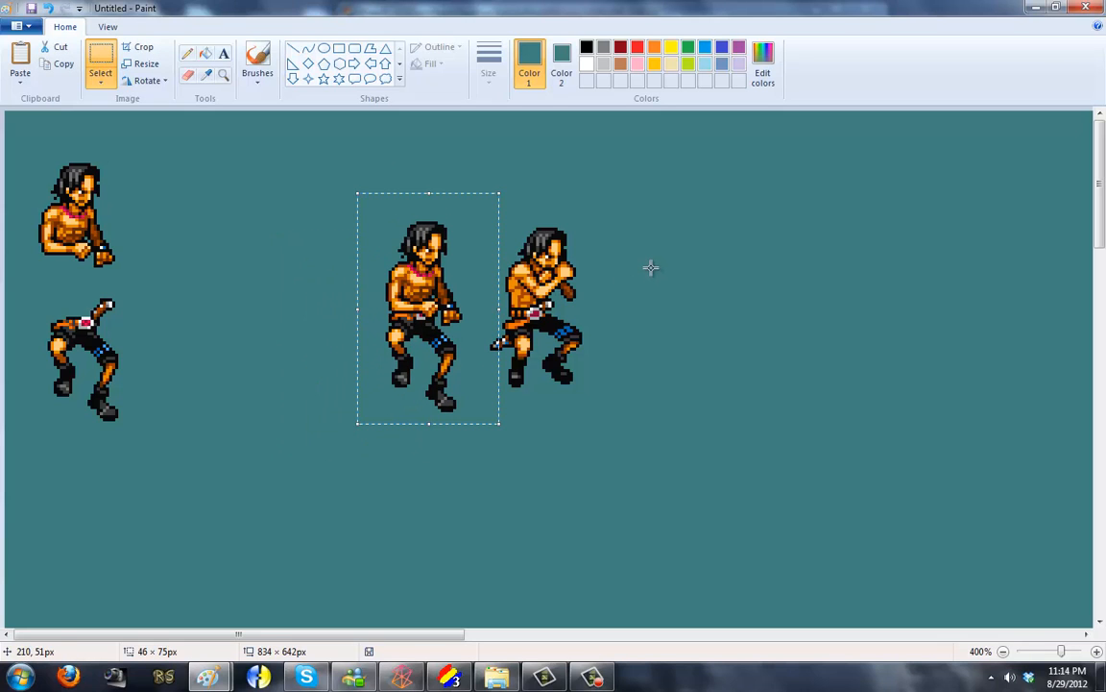
mouse_move(653, 274)
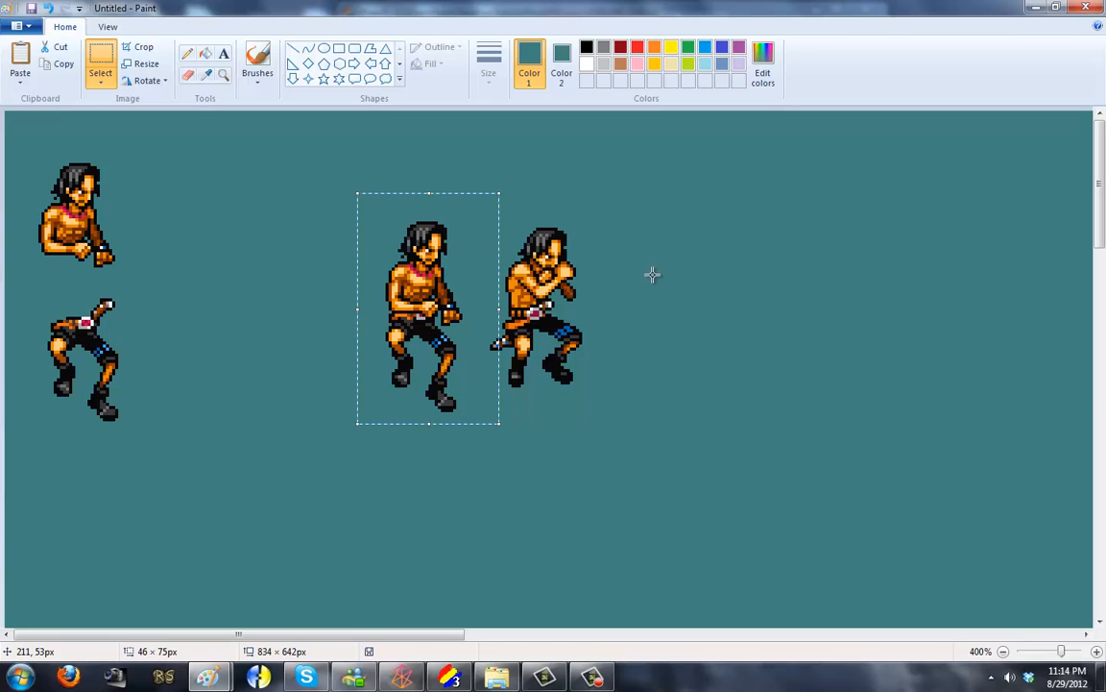
click(108, 27)
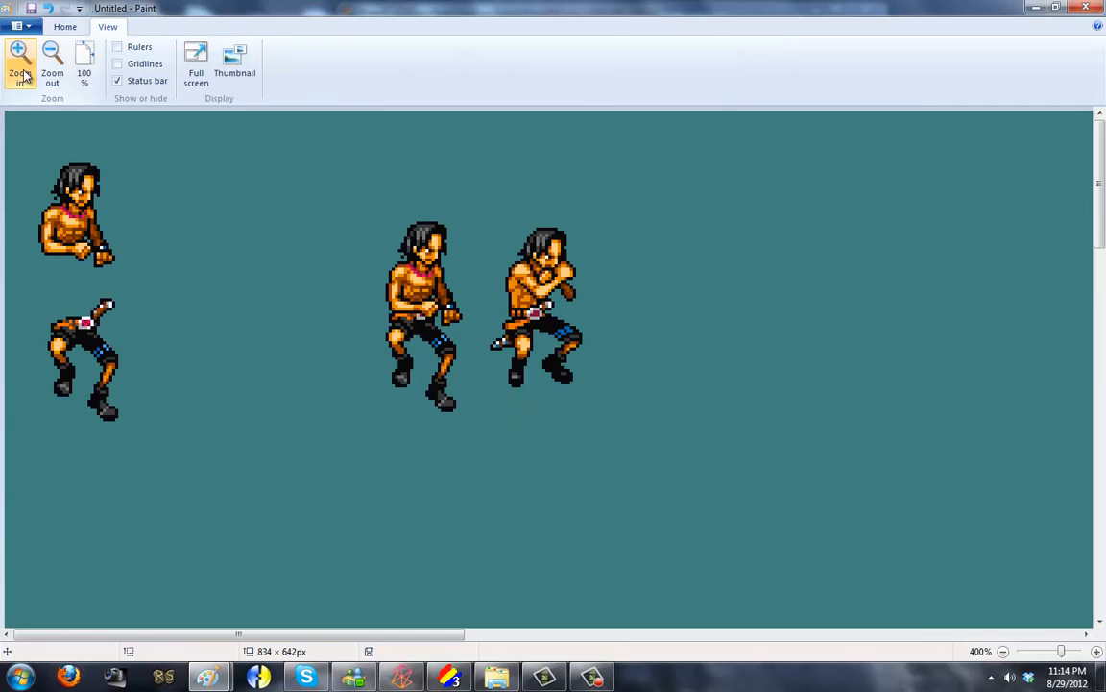
drag(358, 188, 469, 413)
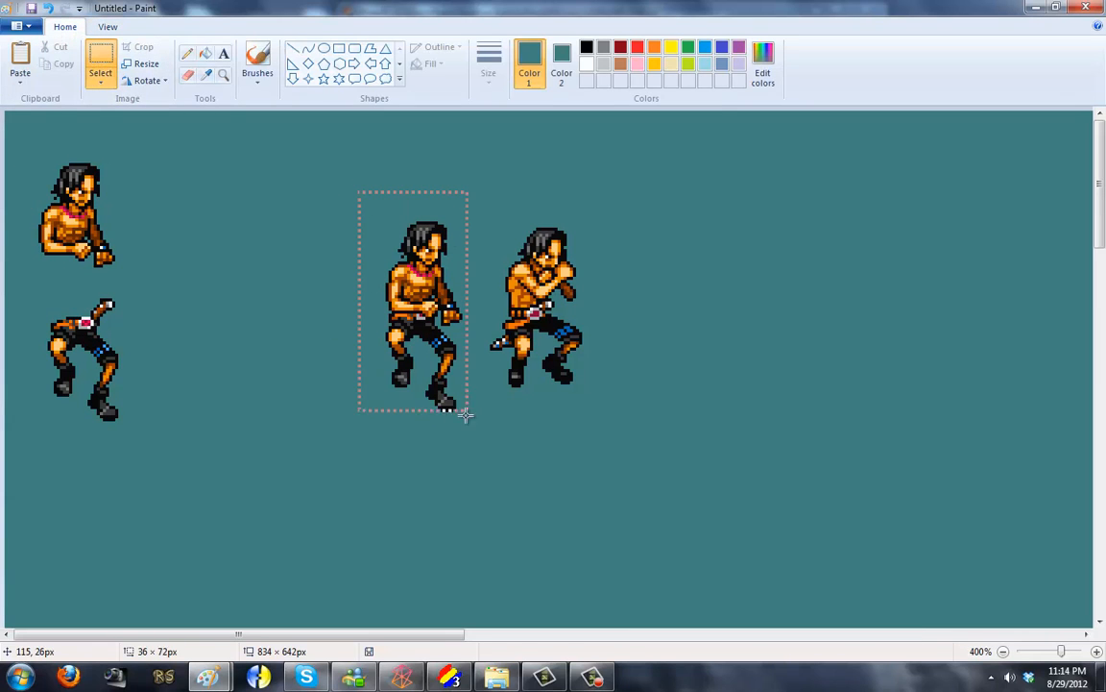
click(450, 676)
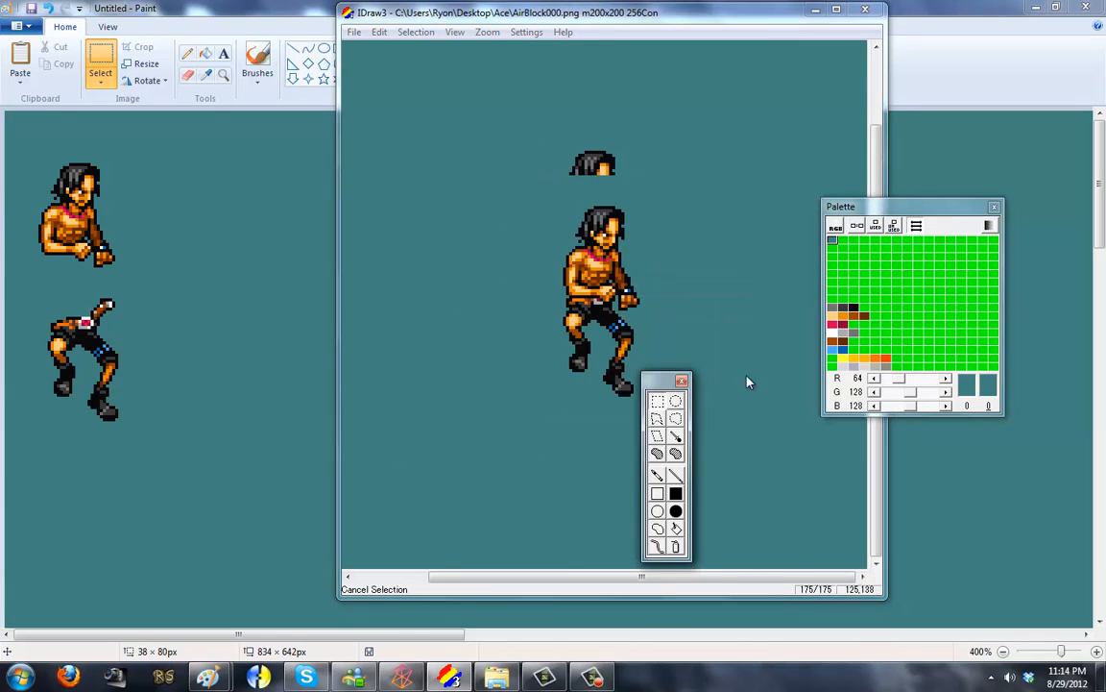
Save the pasted Ace frame as the AirBlock000 image in the Ace folder.
click(353, 31)
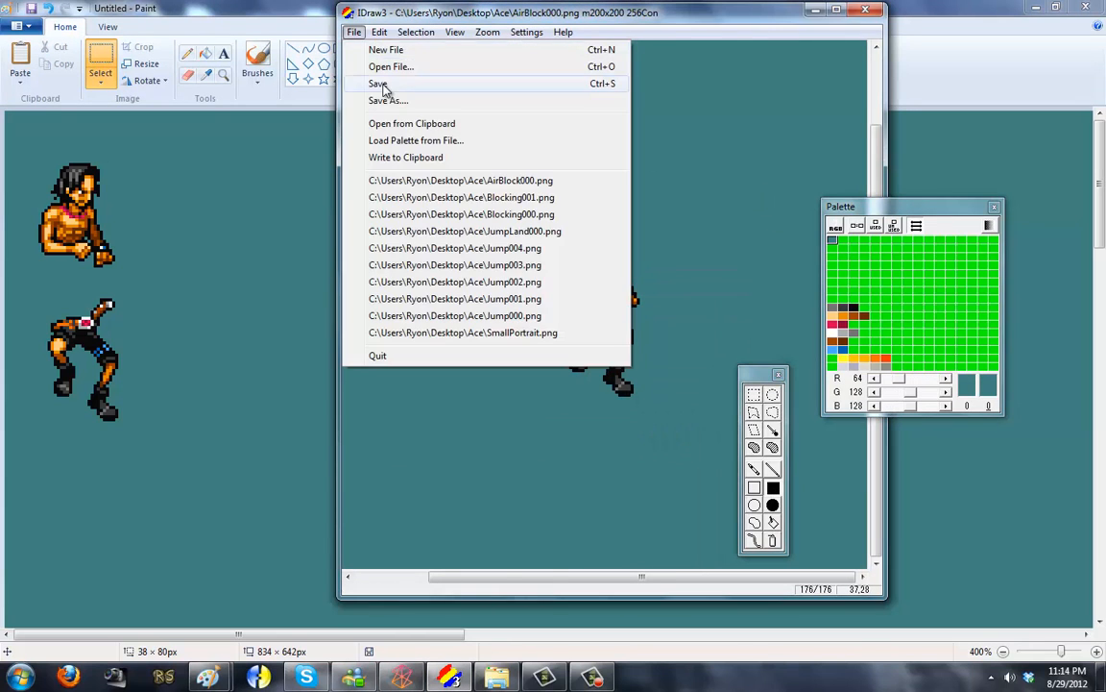
click(388, 100)
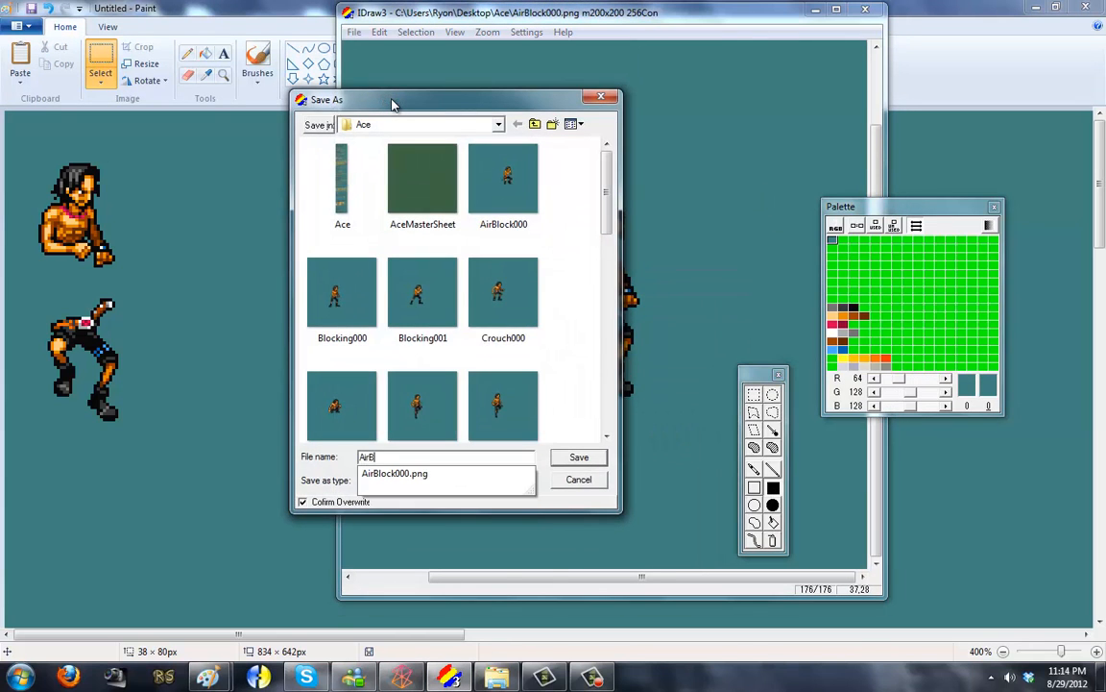
click(578, 457)
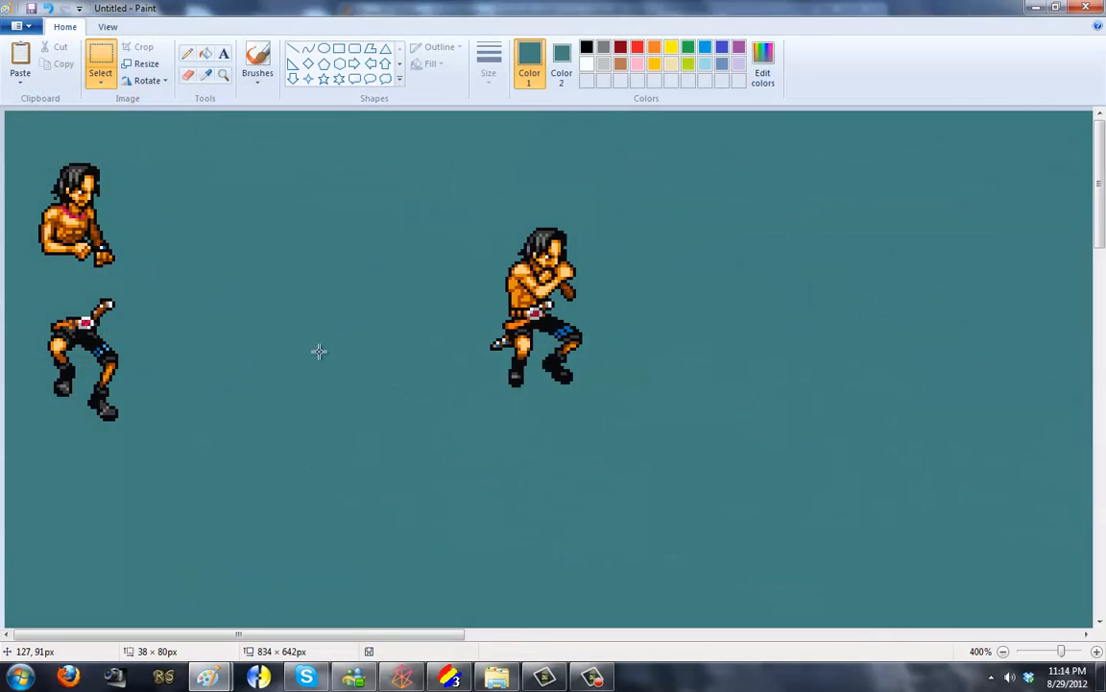
mouse_move(50, 267)
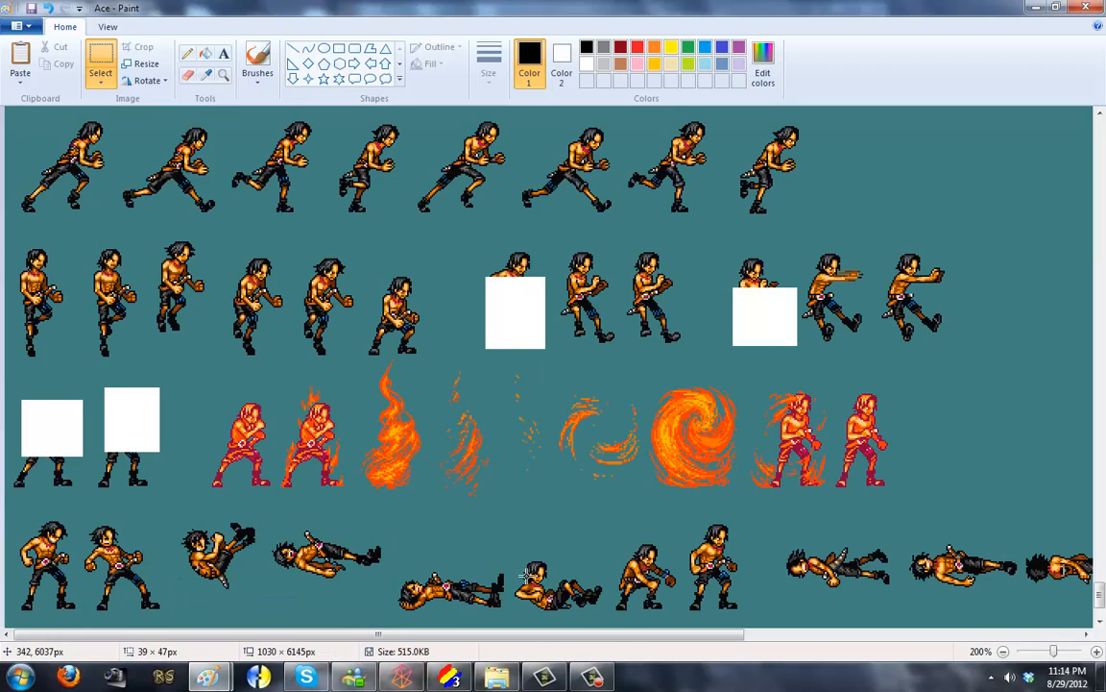
Scroll the Ace sprite sheet down to the attack poses.
scroll(down, 3)
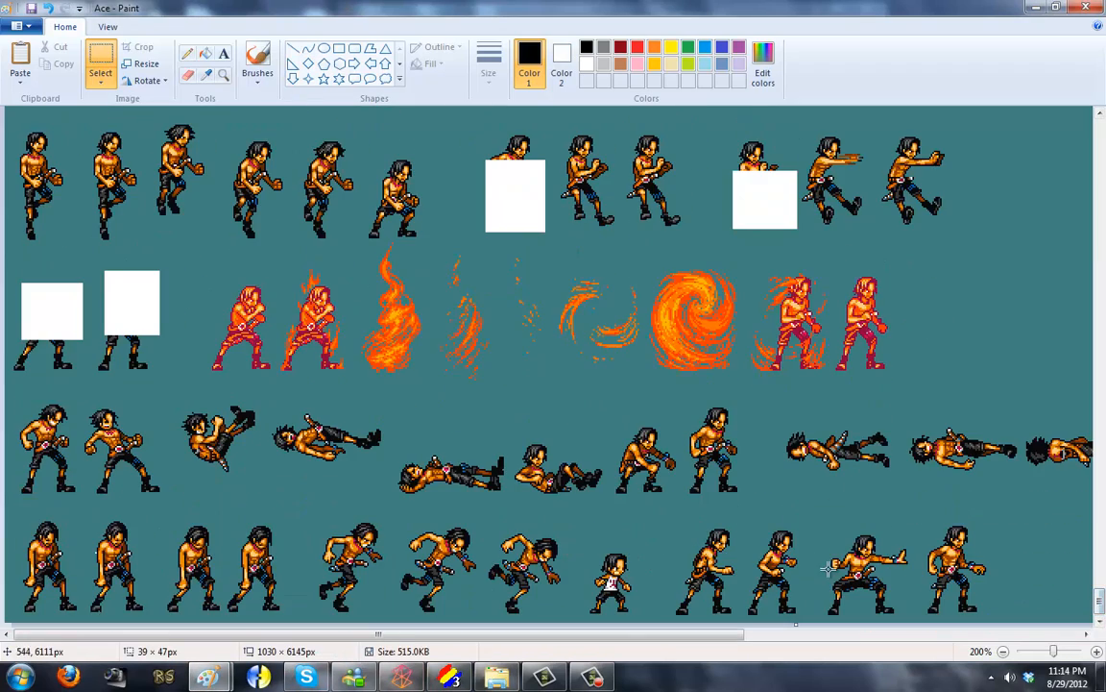
scroll(down, 3)
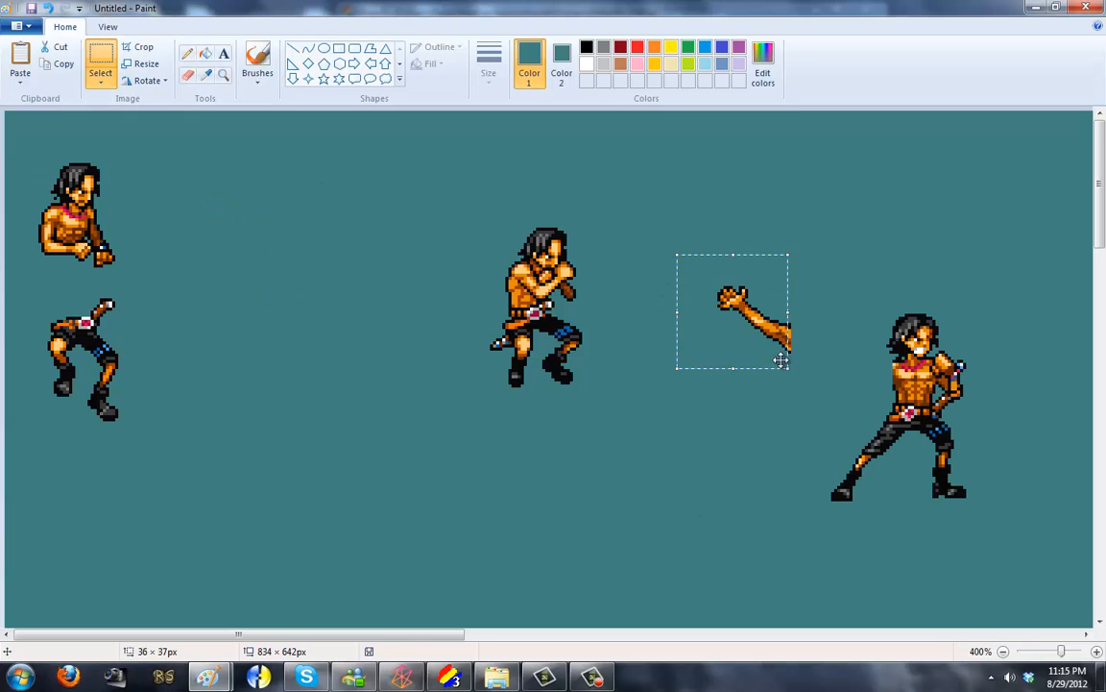
Attach the loose arm to the pose's shoulder and move the arm-swapped pose beside the other frames.
drag(733, 311, 826, 361)
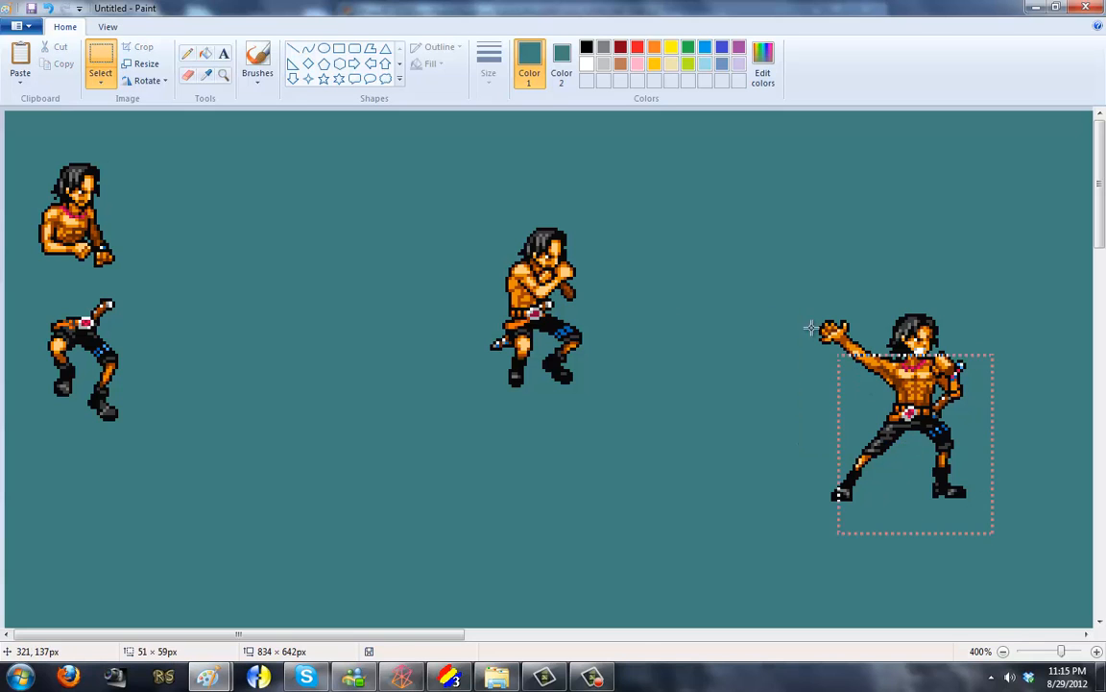
drag(913, 442, 311, 442)
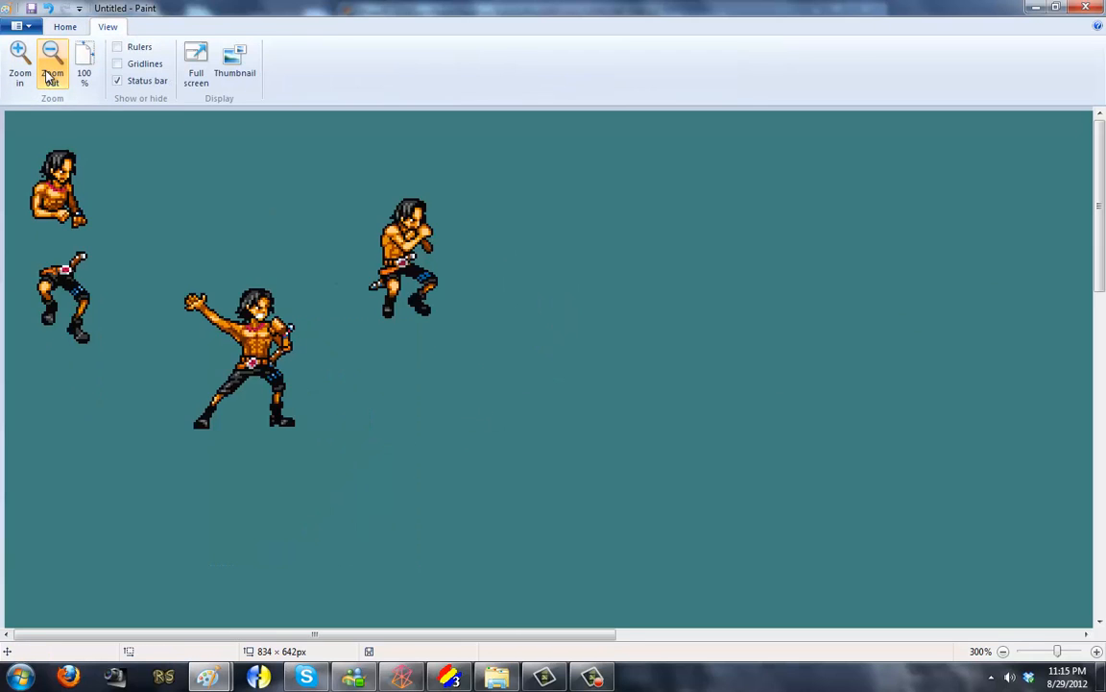
click(52, 68)
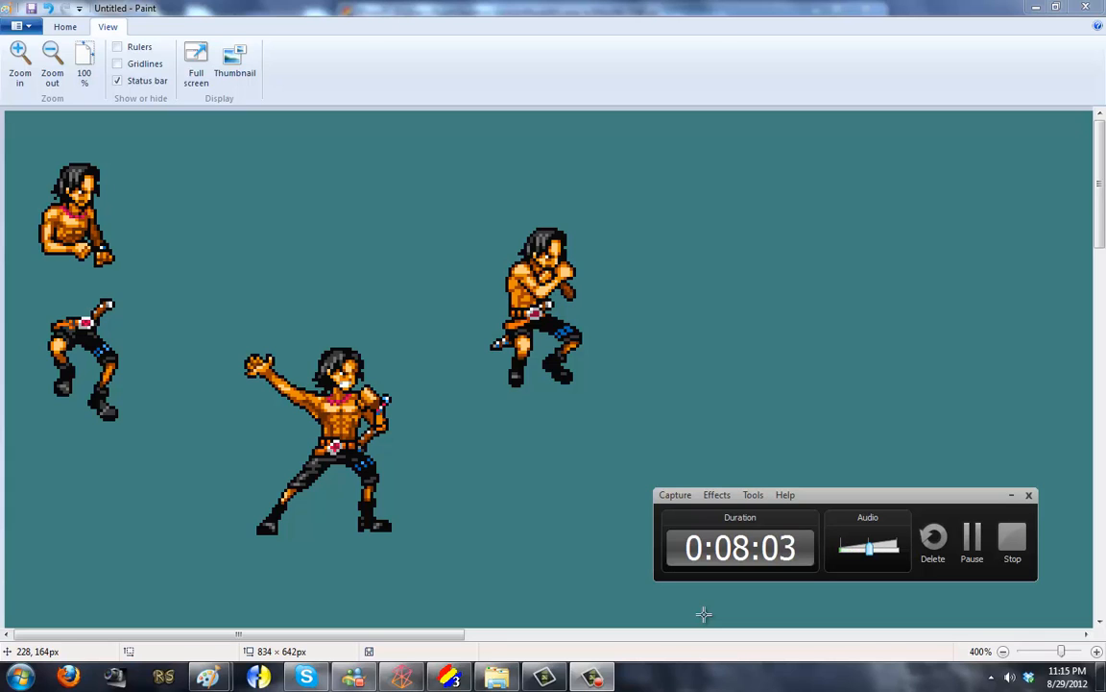
mouse_move(920, 582)
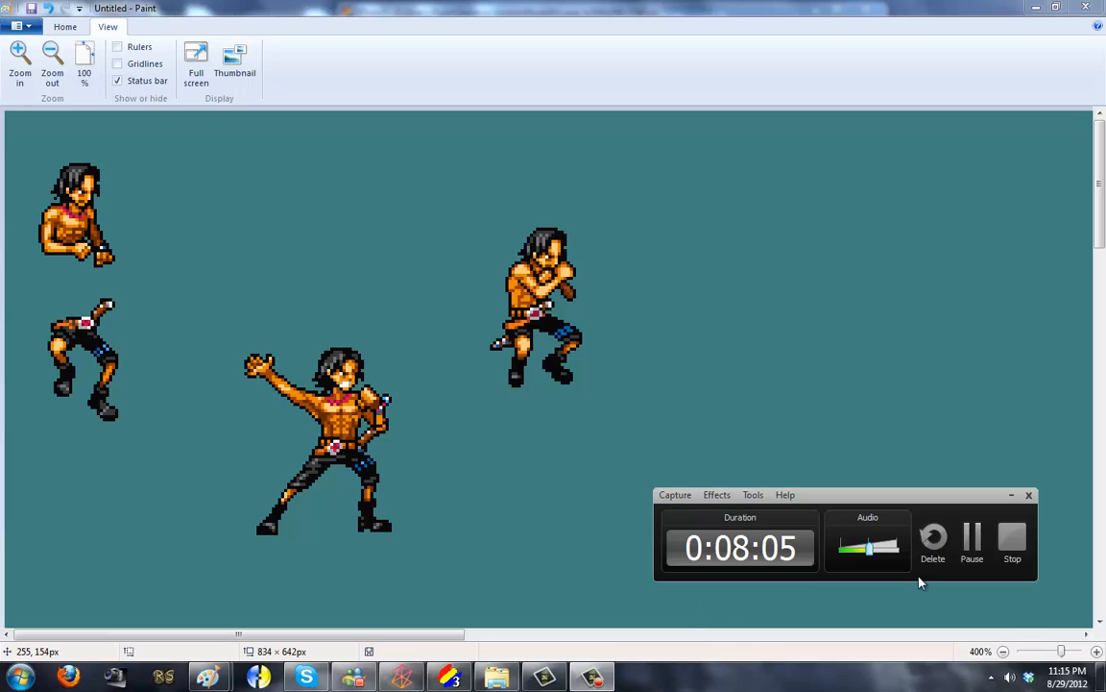